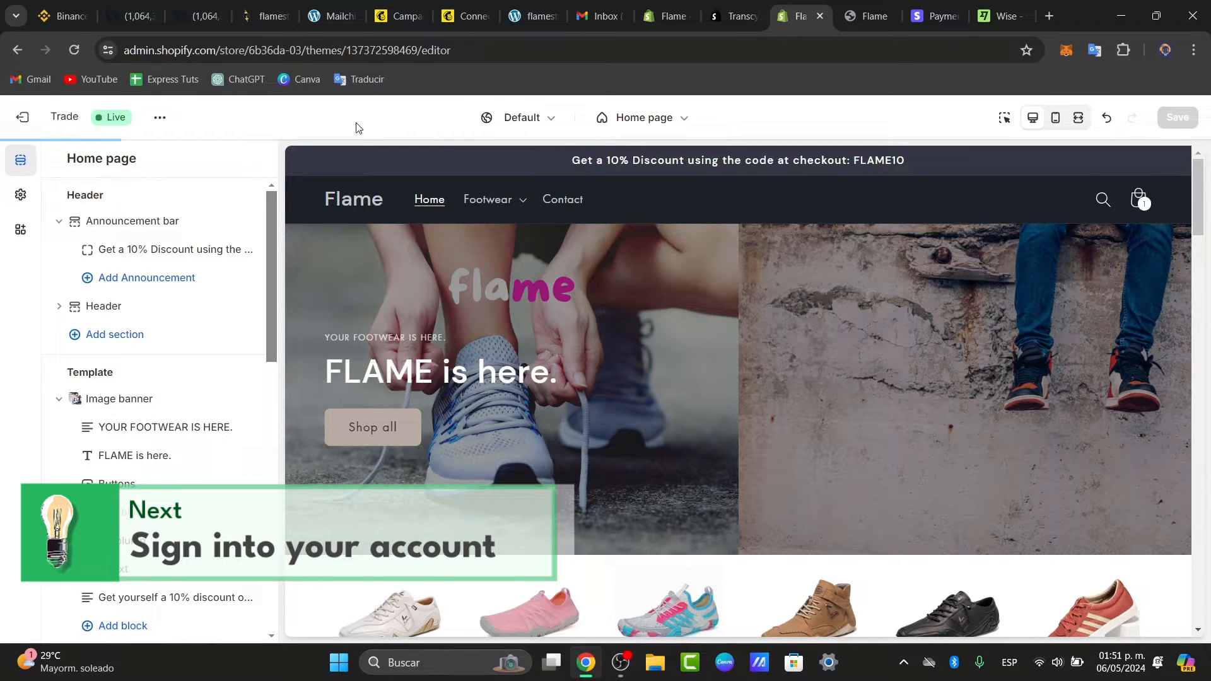
Dismiss the page load error message in the Shopify admin
left_click(665, 15)
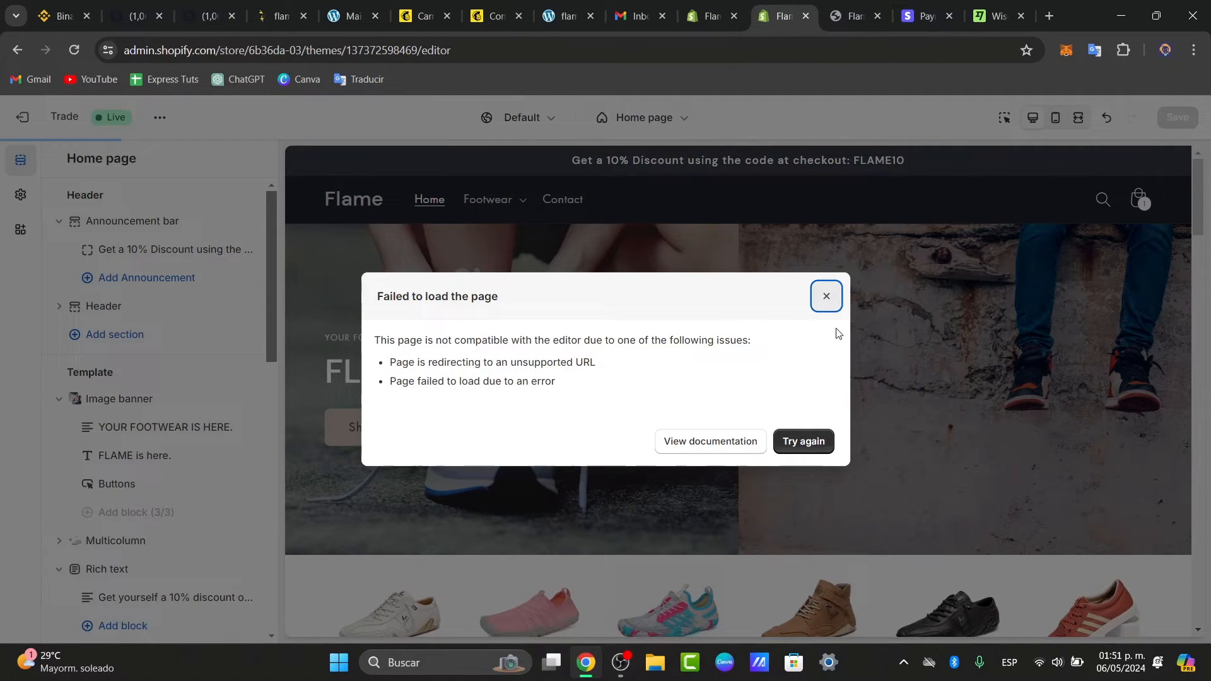
left_click(709, 15)
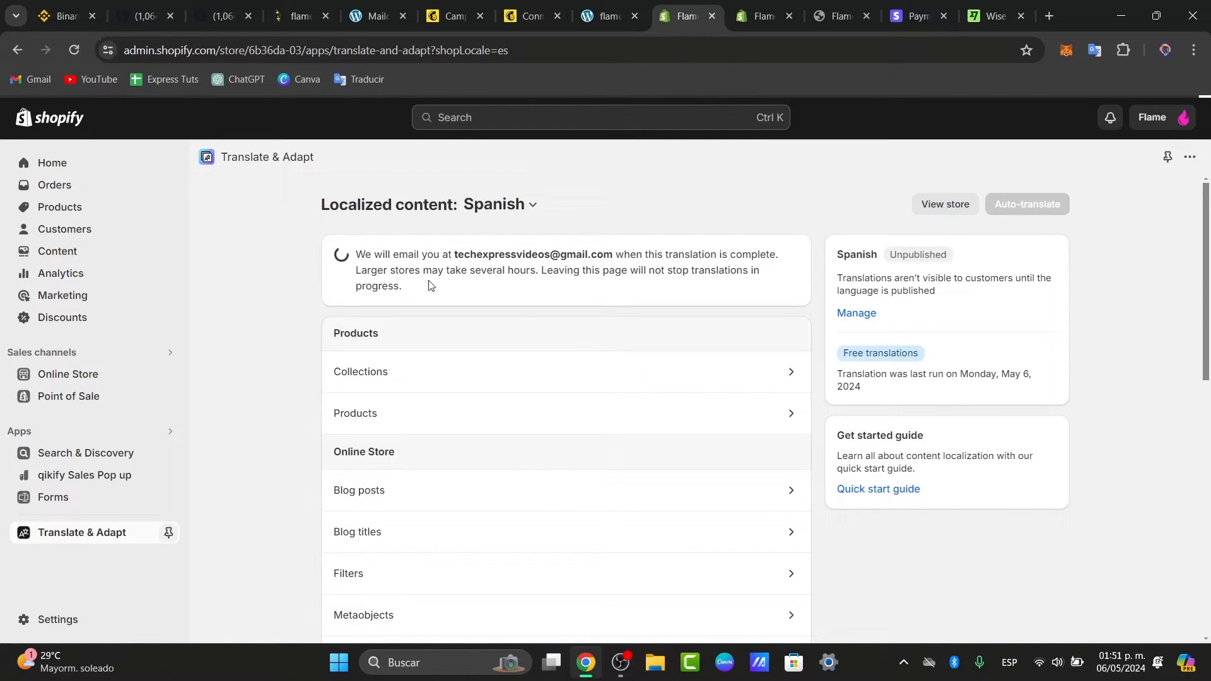
left_click(54, 185)
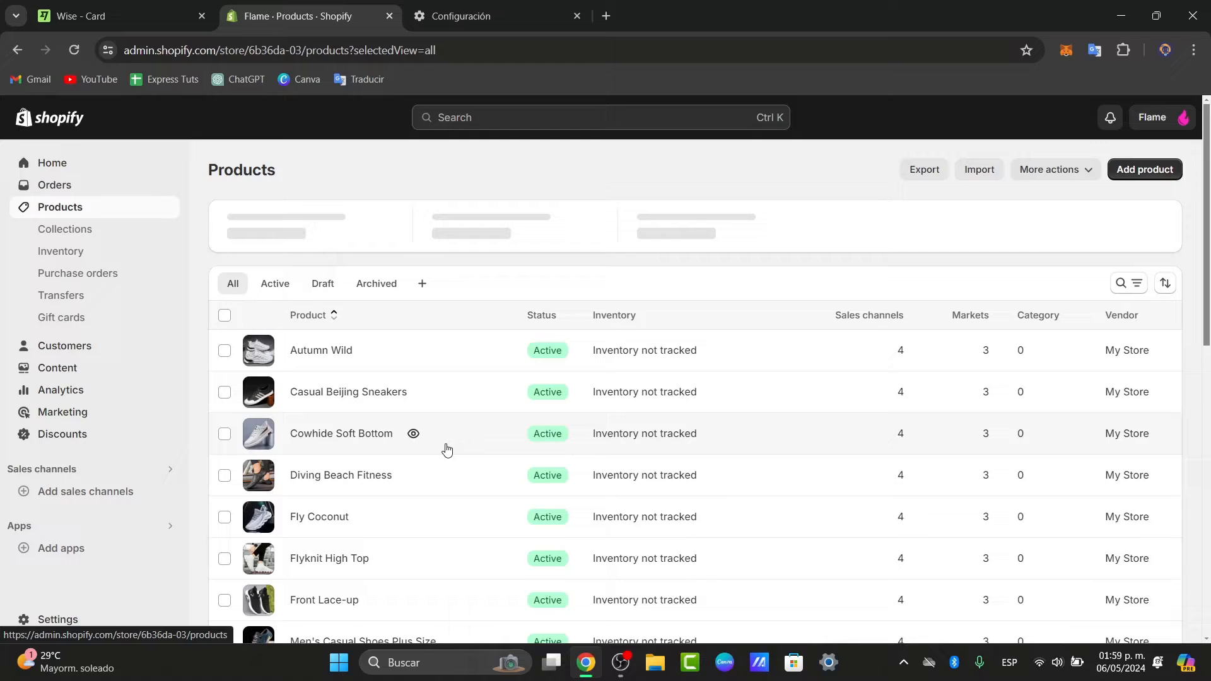
mouse_move(76, 464)
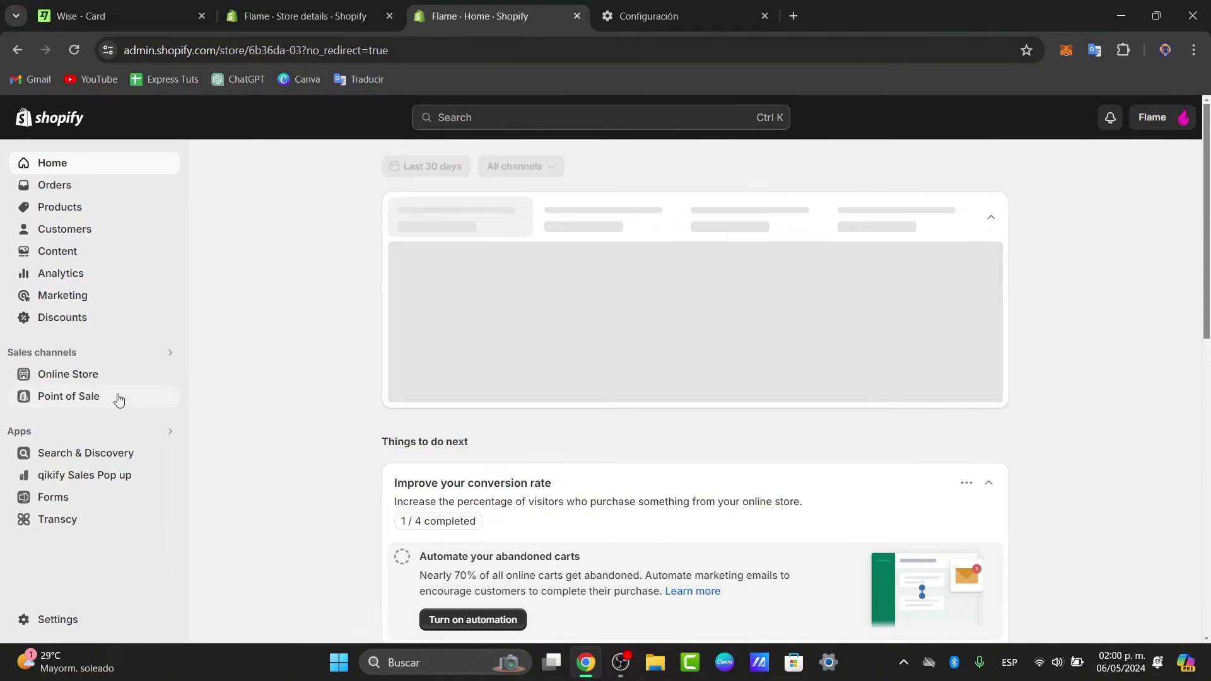
mouse_move(68, 374)
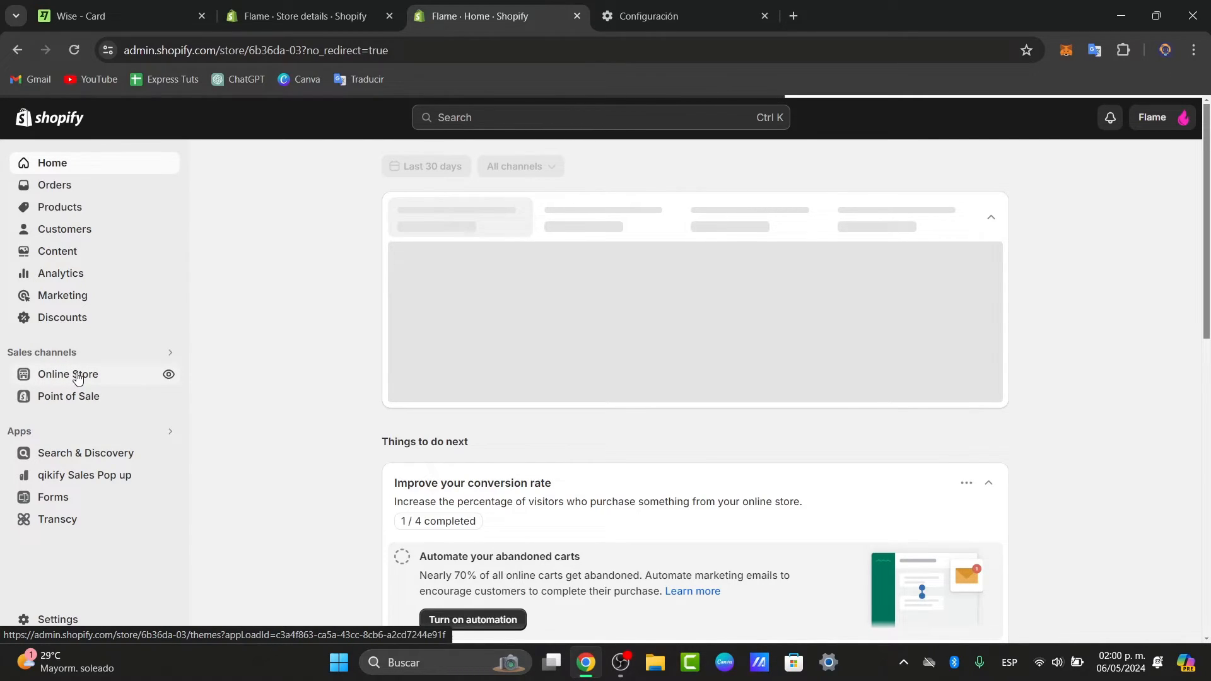
Open Online Store Themes and browse the free themes collection
left_click(68, 374)
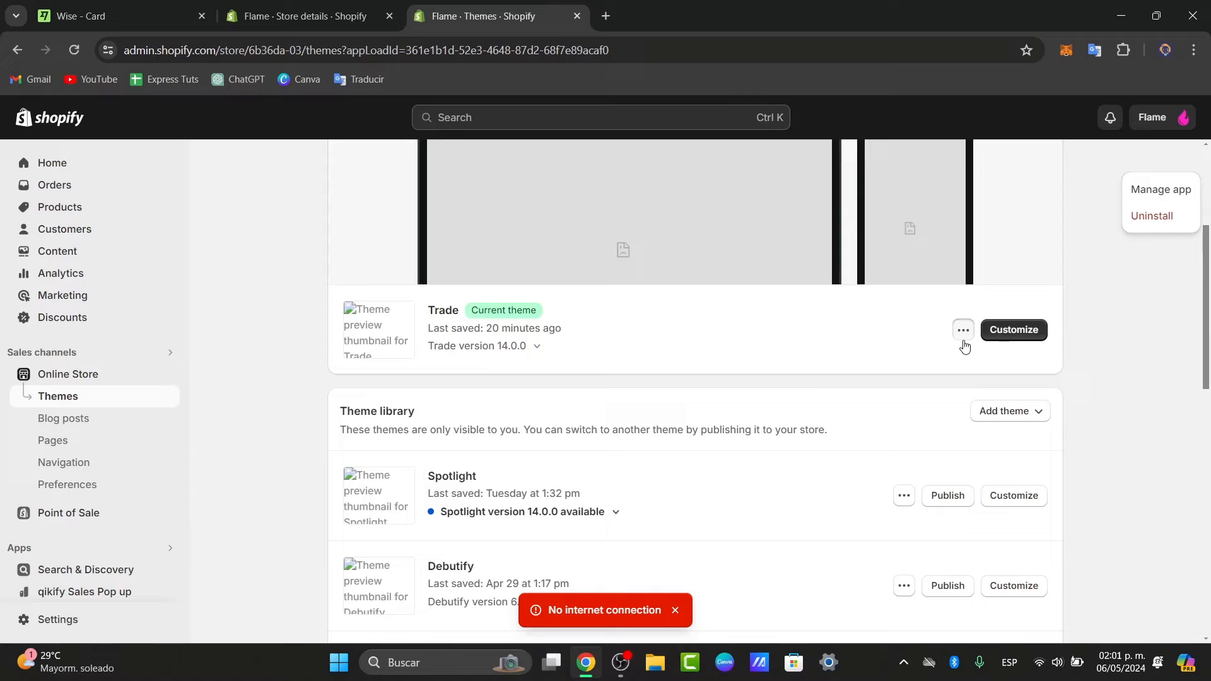
left_click(963, 330)
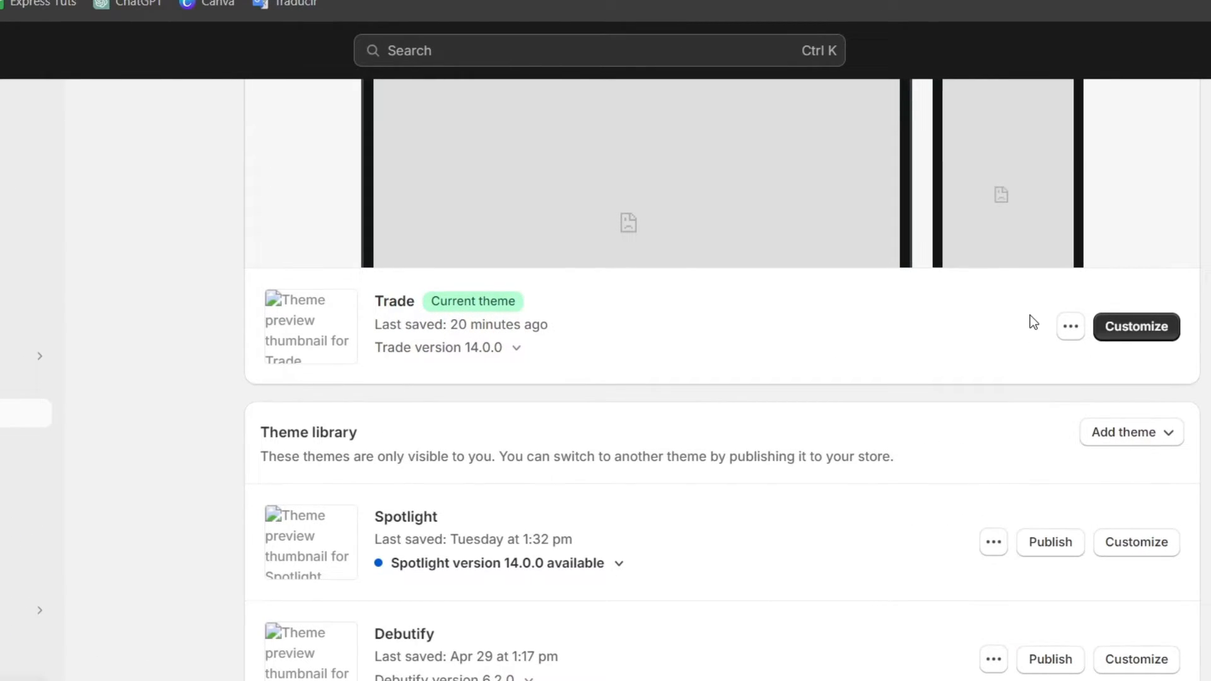
mouse_move(553, 247)
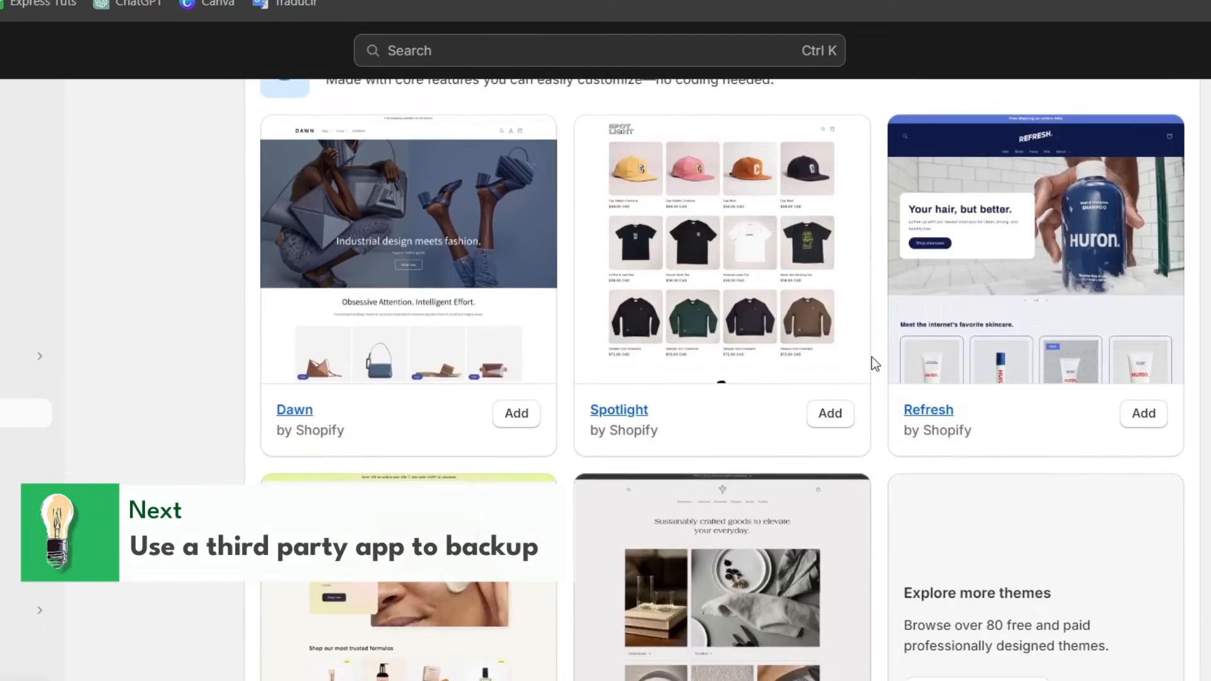
scroll("up", 3)
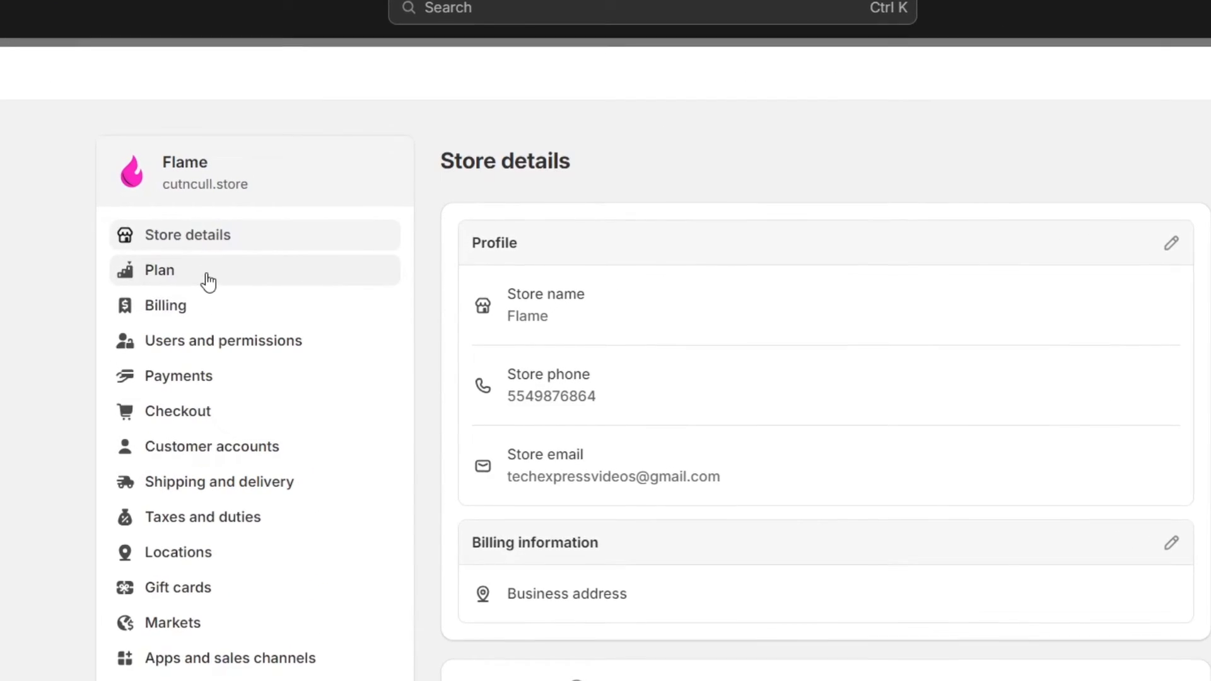
View the Basic Shopify plan, return to Store details, then open Users and permissions
left_click(159, 270)
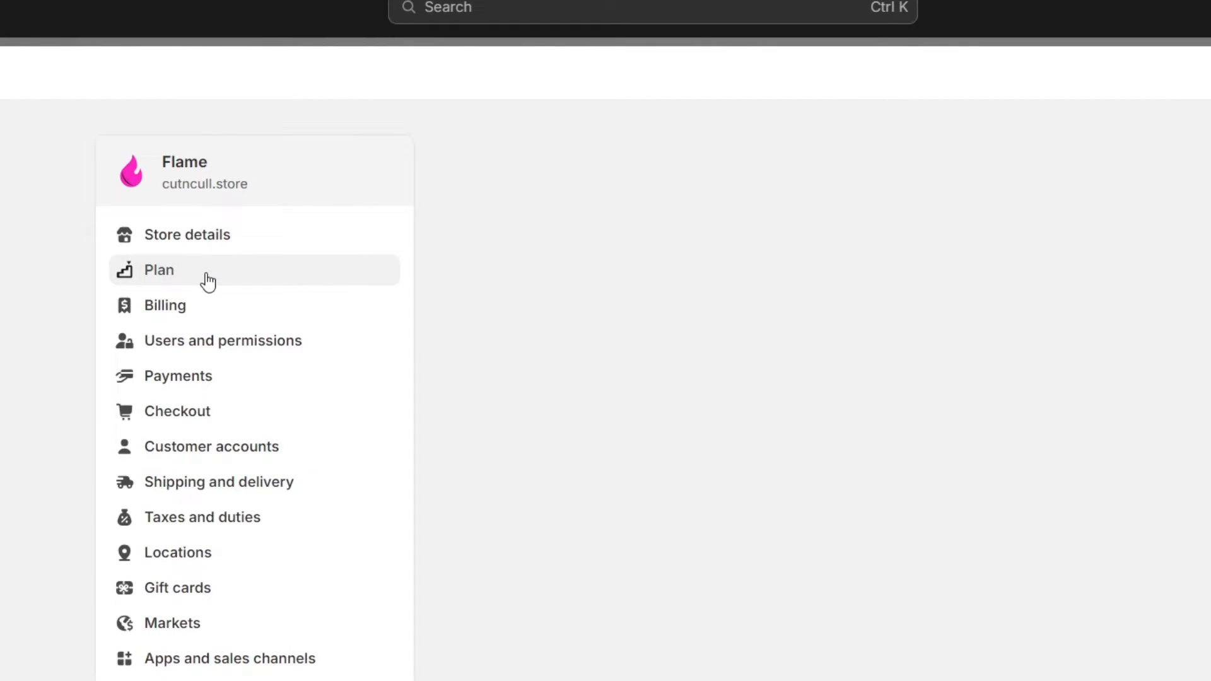
left_click(159, 270)
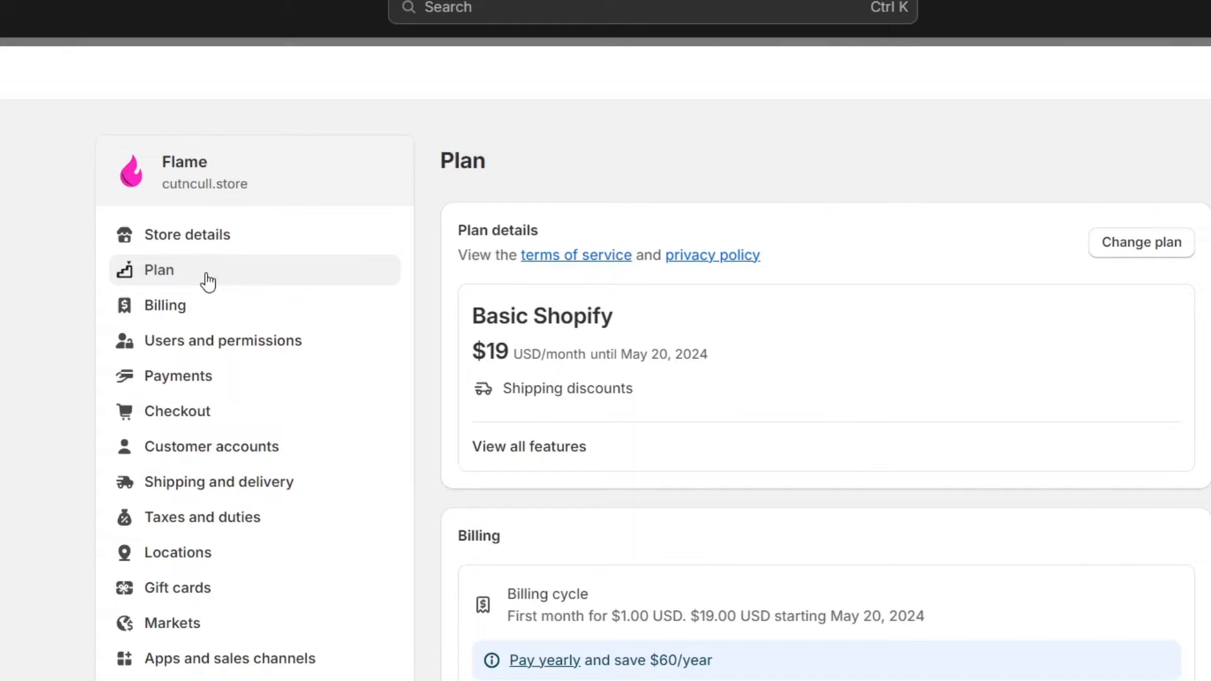
left_click(187, 235)
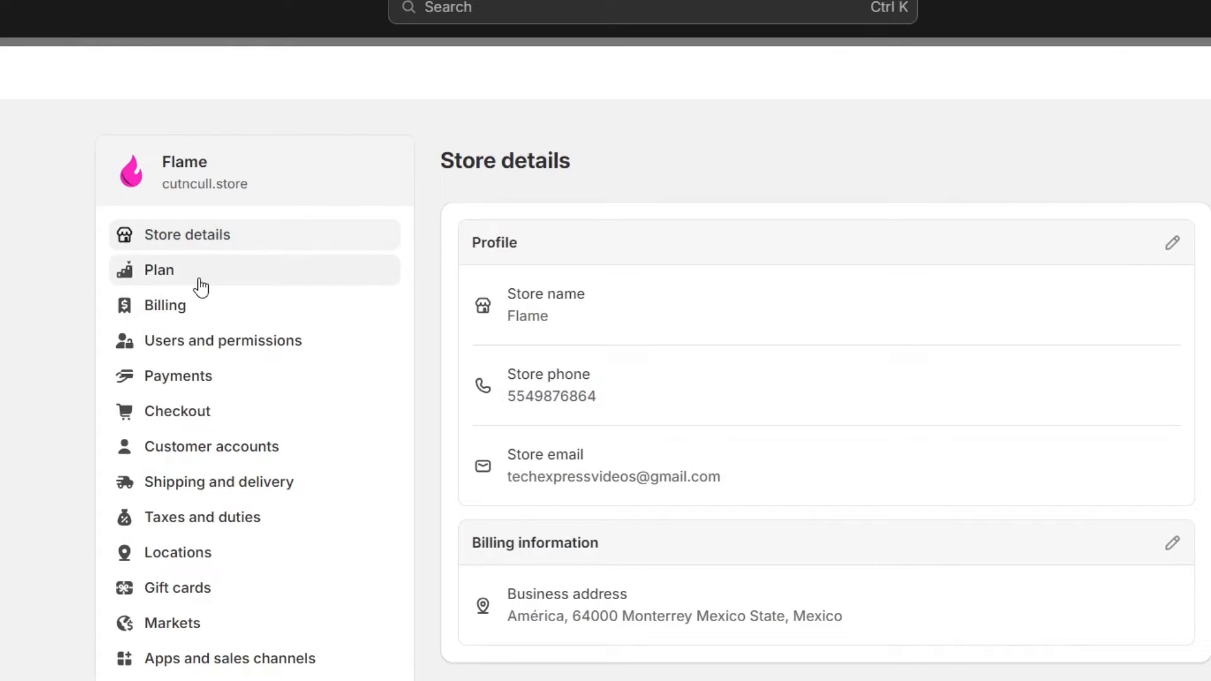
left_click(223, 341)
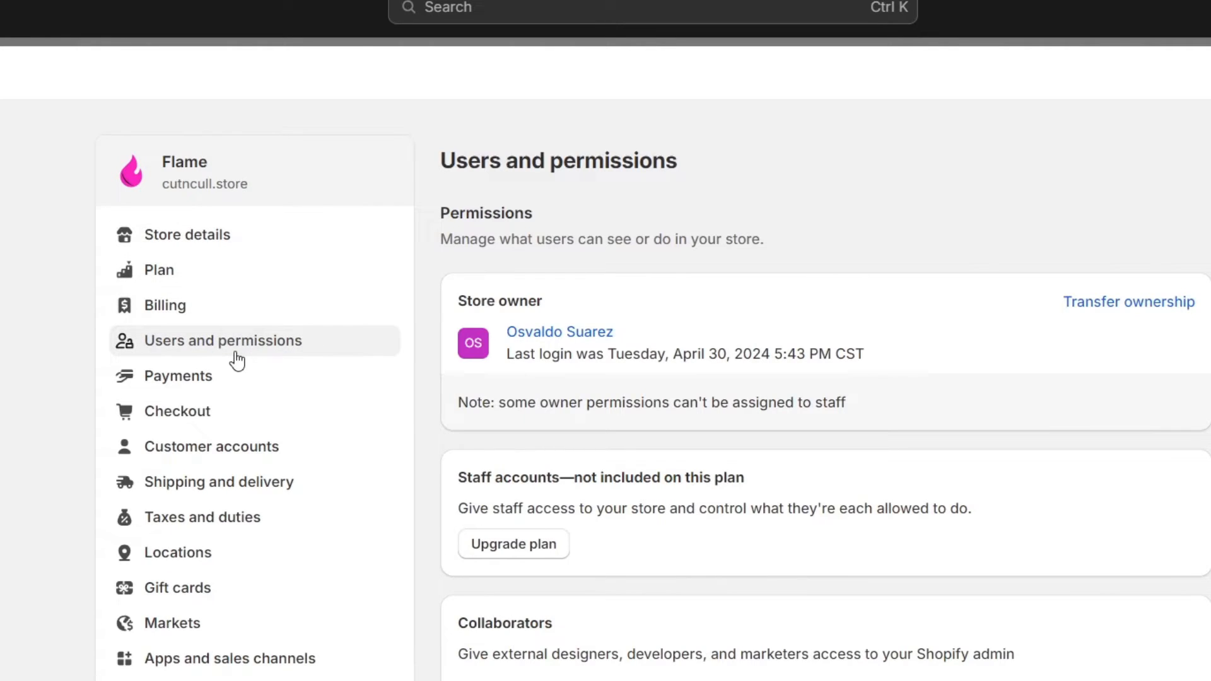
scroll("down", 3)
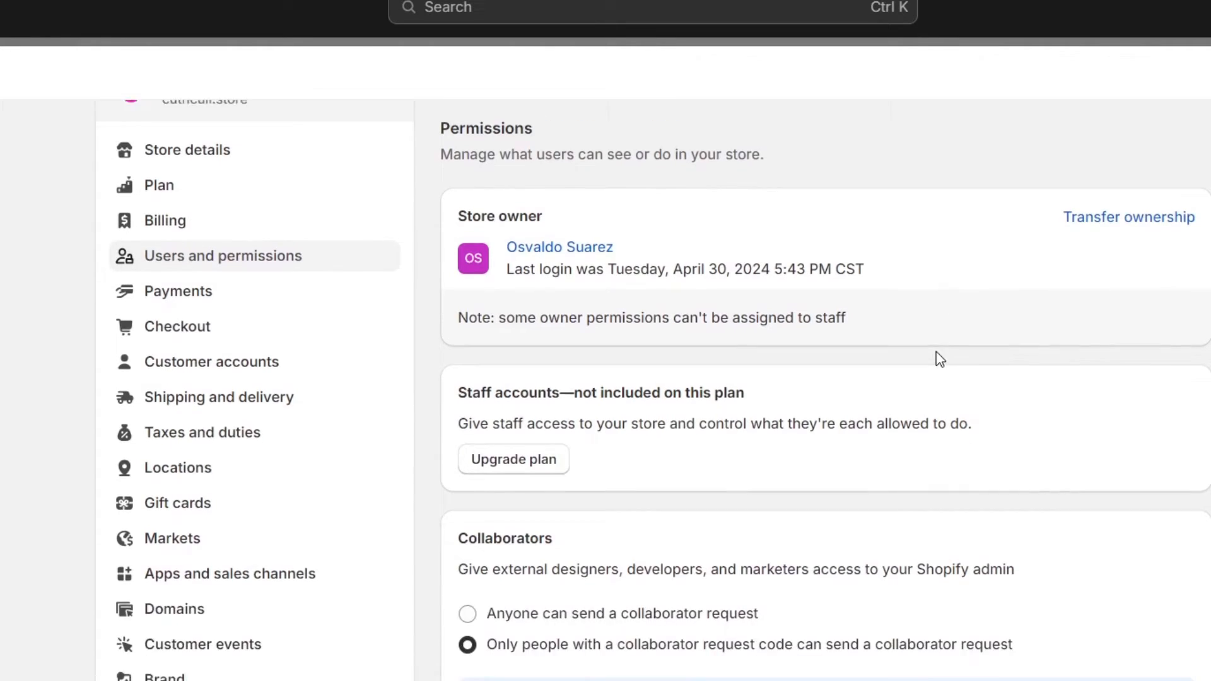
scroll("down", 3)
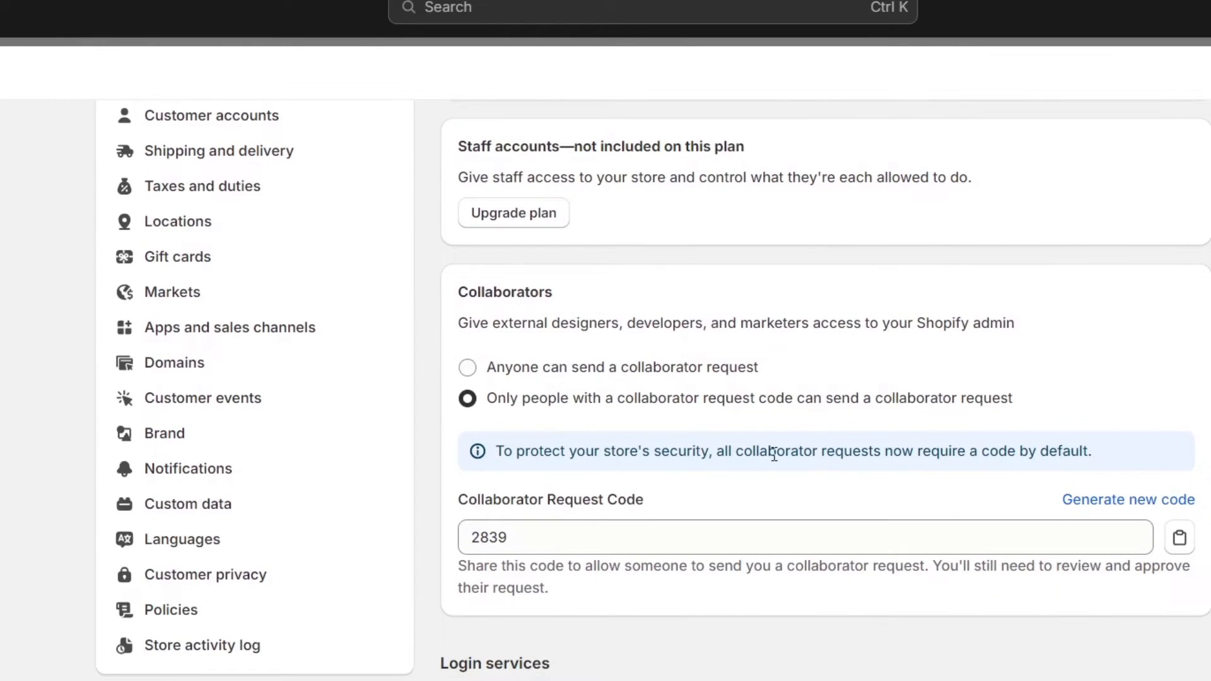
scroll("down", 3)
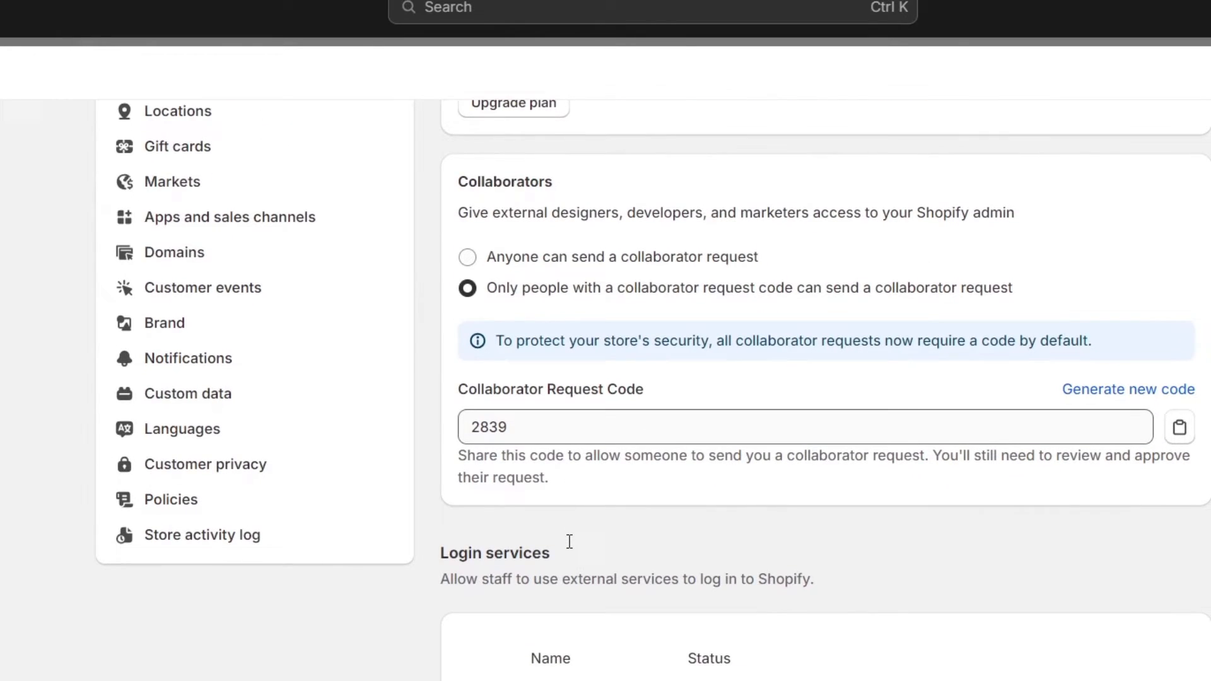
mouse_move(760, 311)
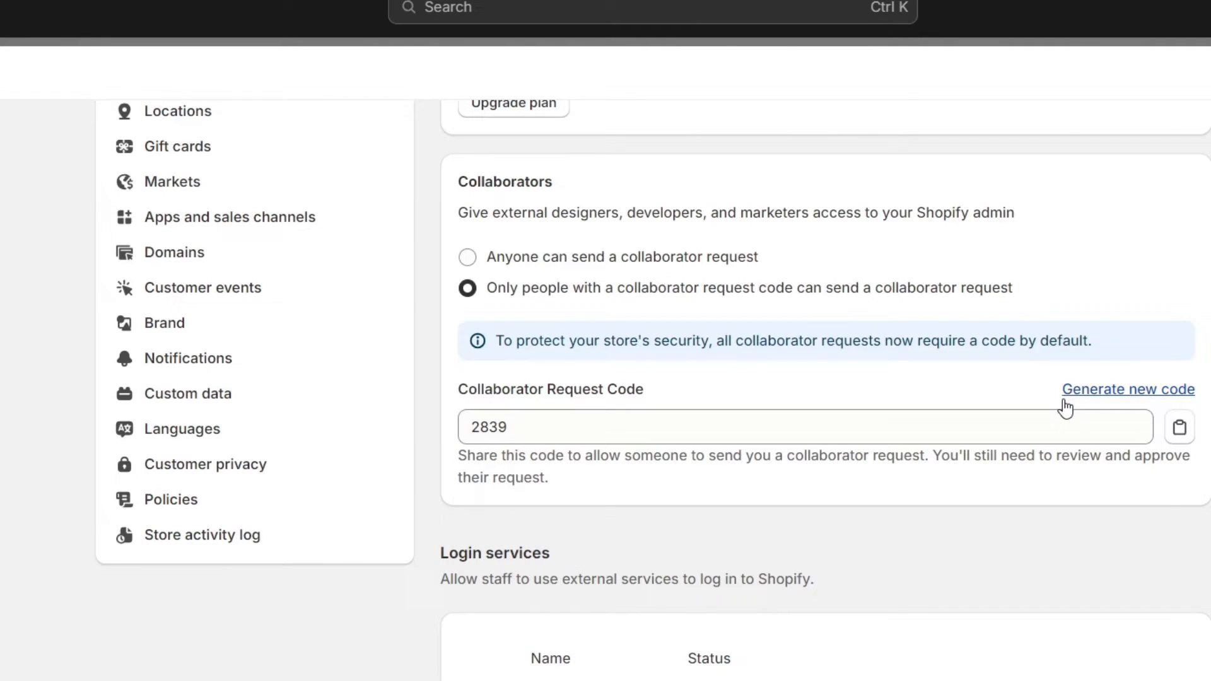
scroll("down", 3)
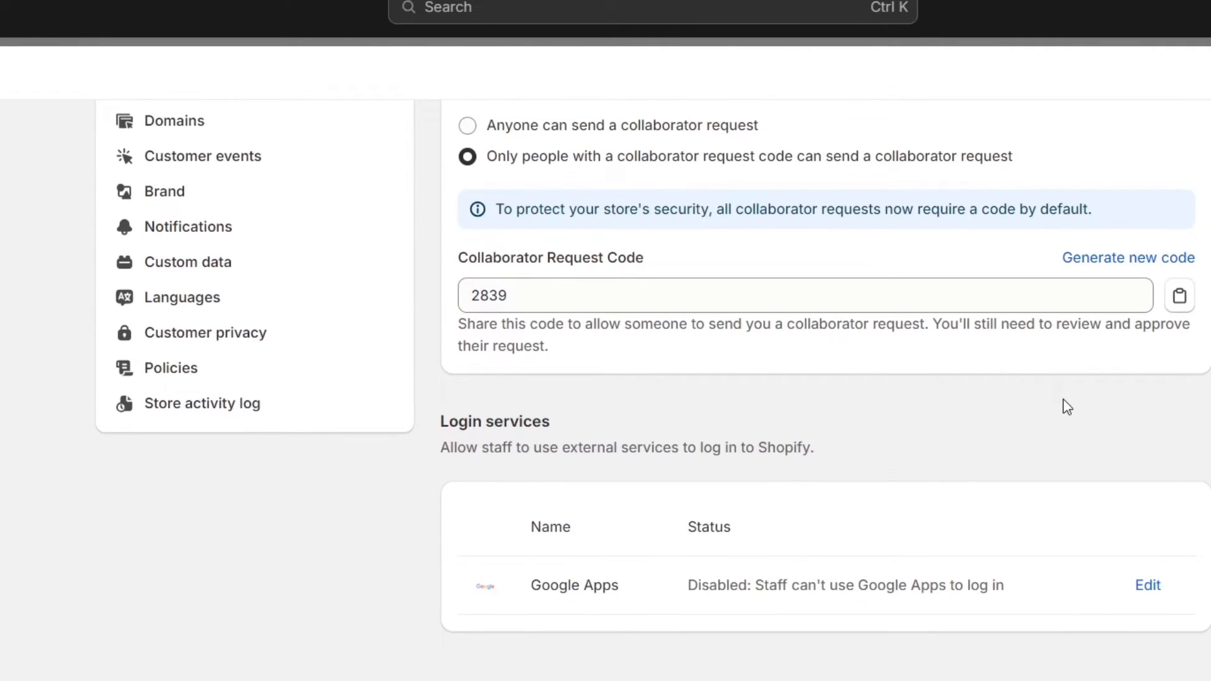
scroll("up", 3)
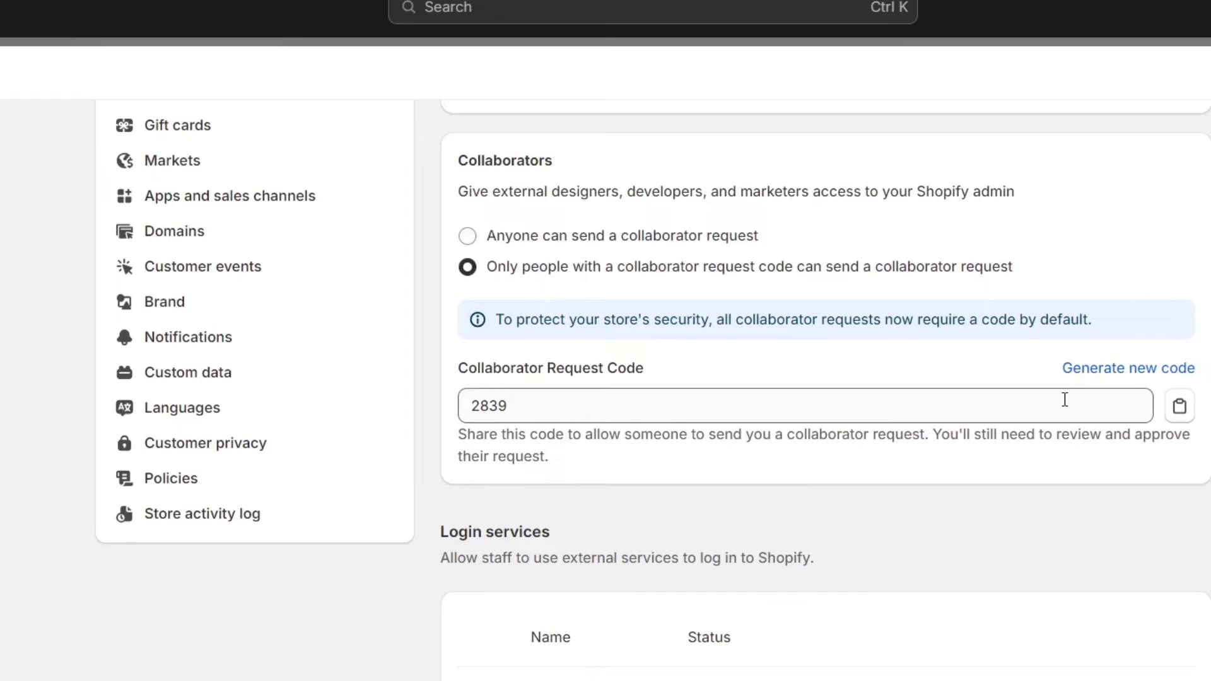
scroll("down", 3)
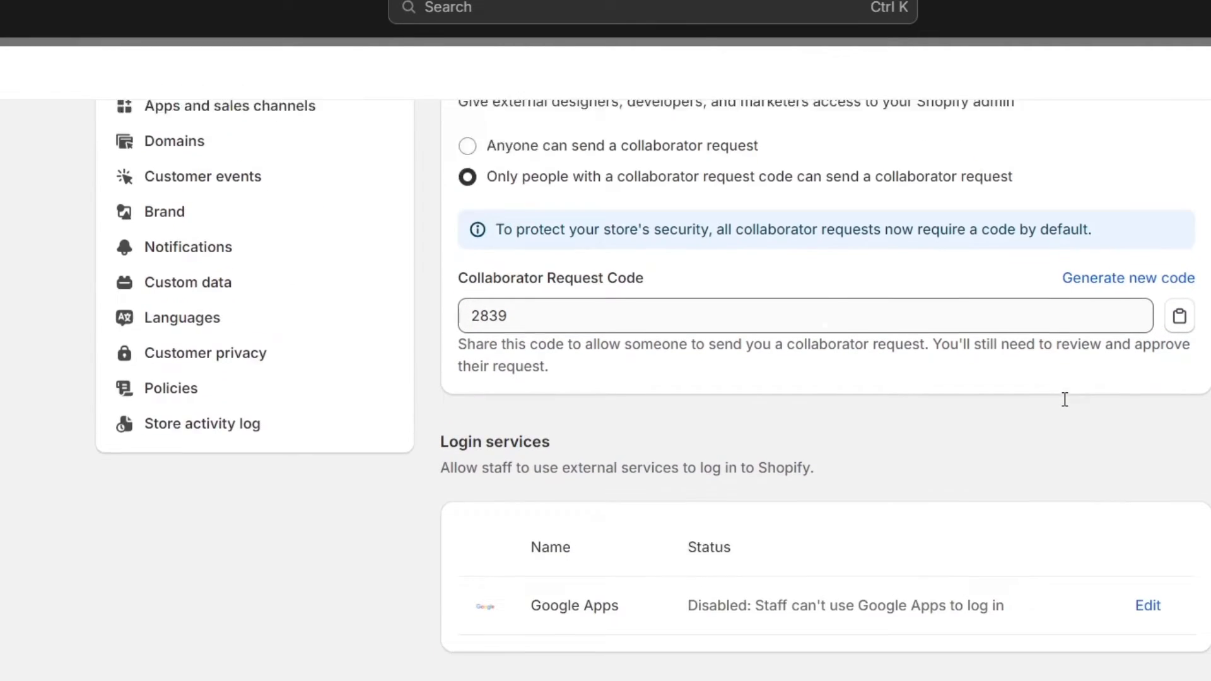
scroll("up", 3)
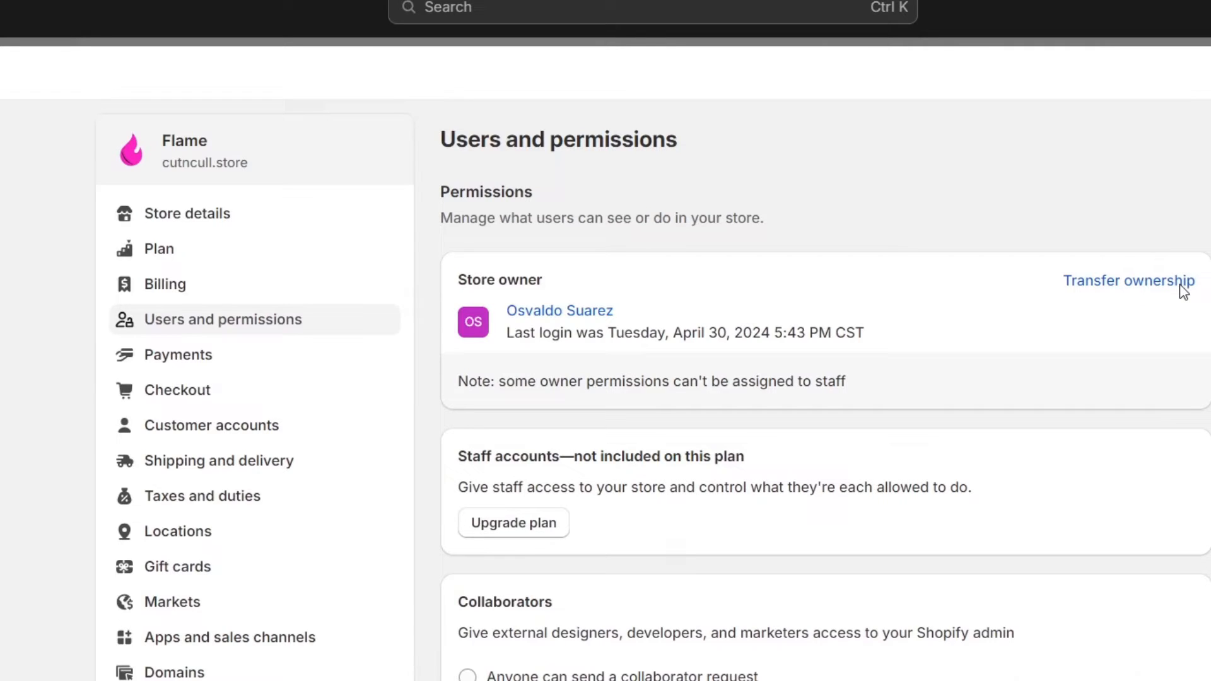
Open the Transfer store ownership form and enter the new owner's first and last name
left_click(1129, 280)
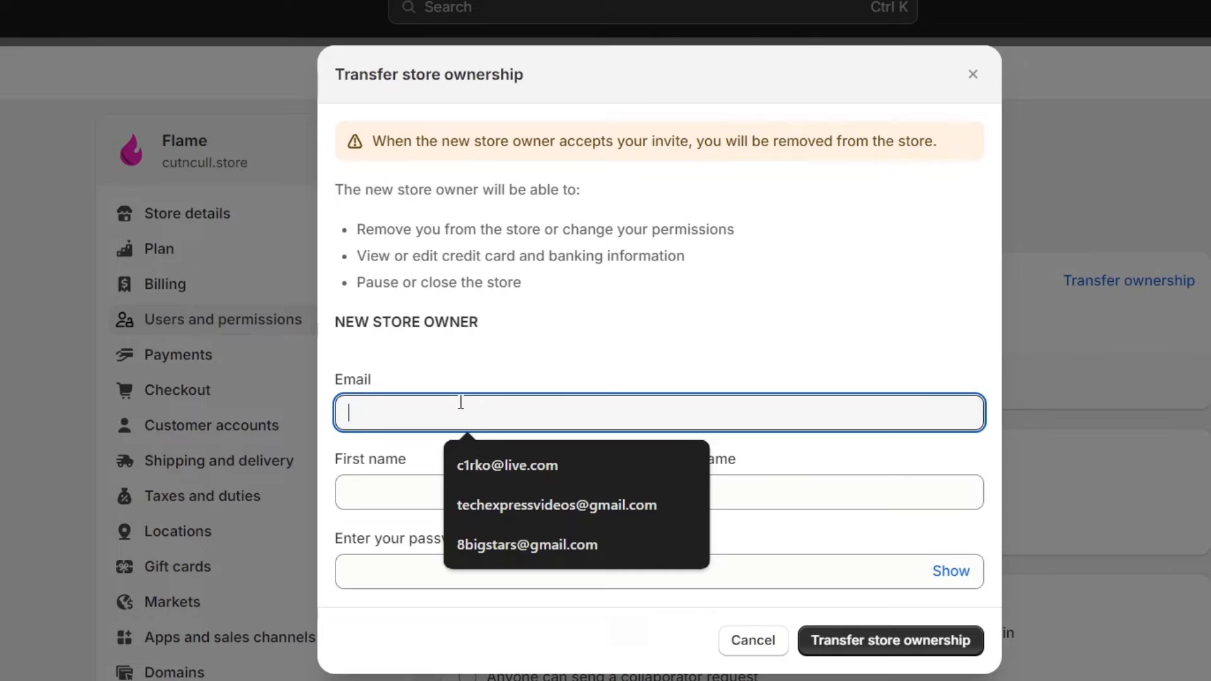
left_click(493, 492)
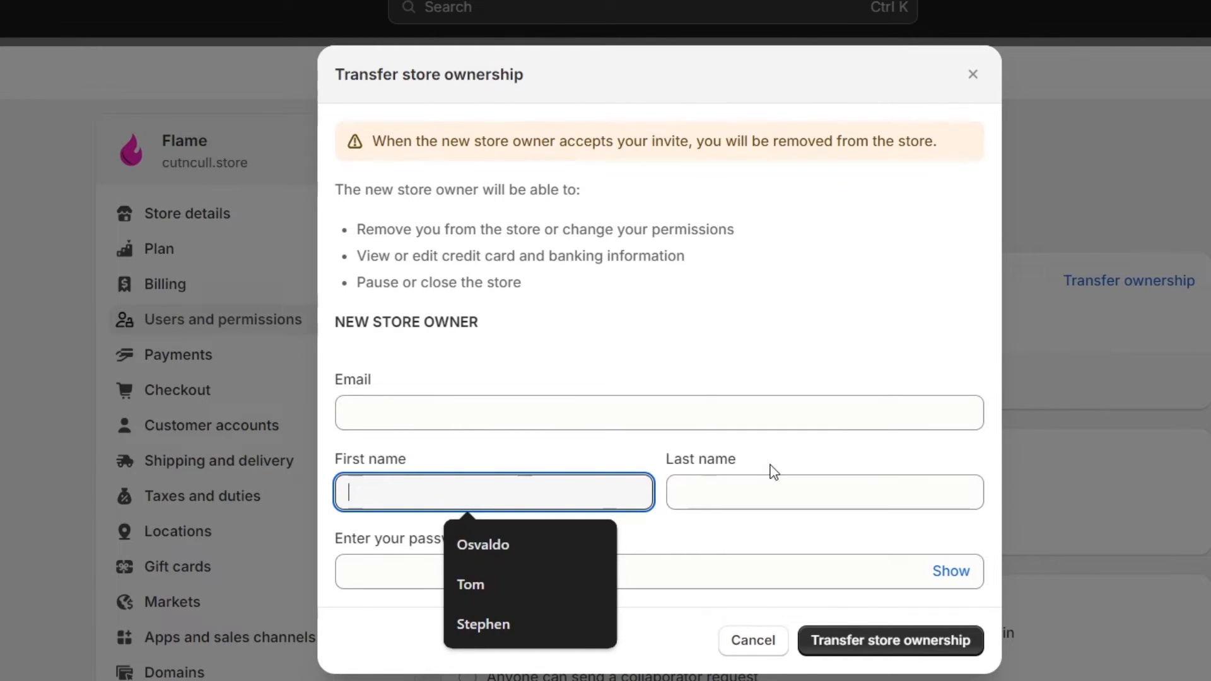
left_click(555, 572)
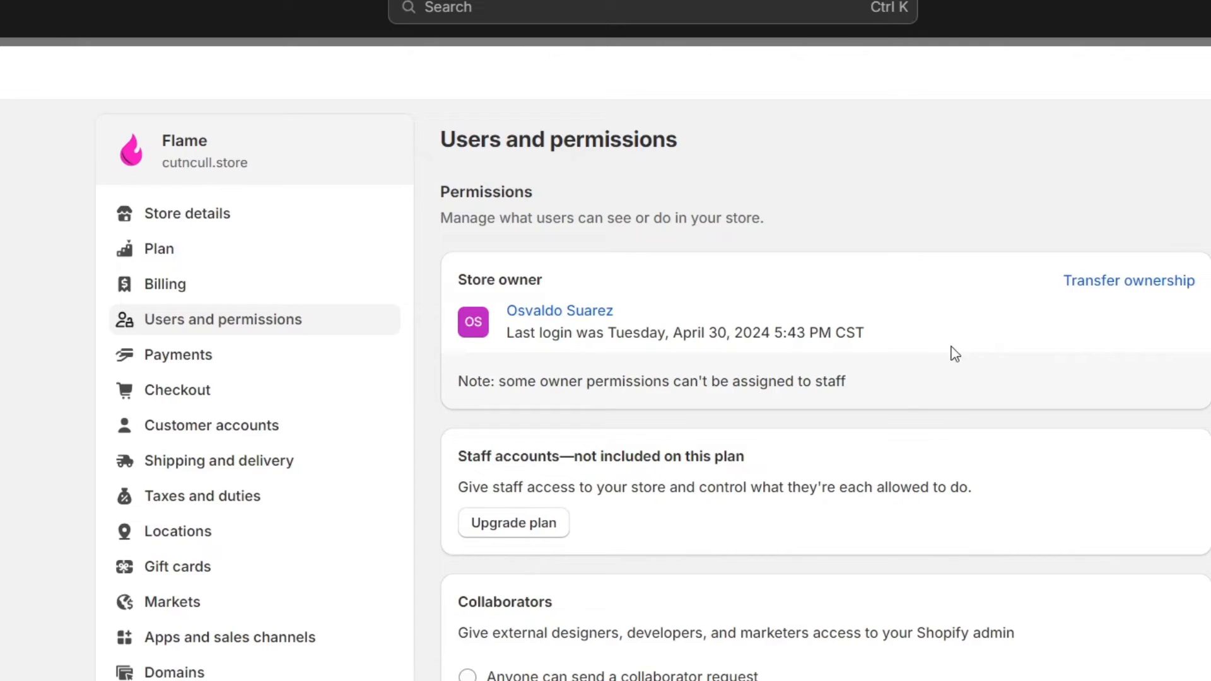
mouse_move(896, 327)
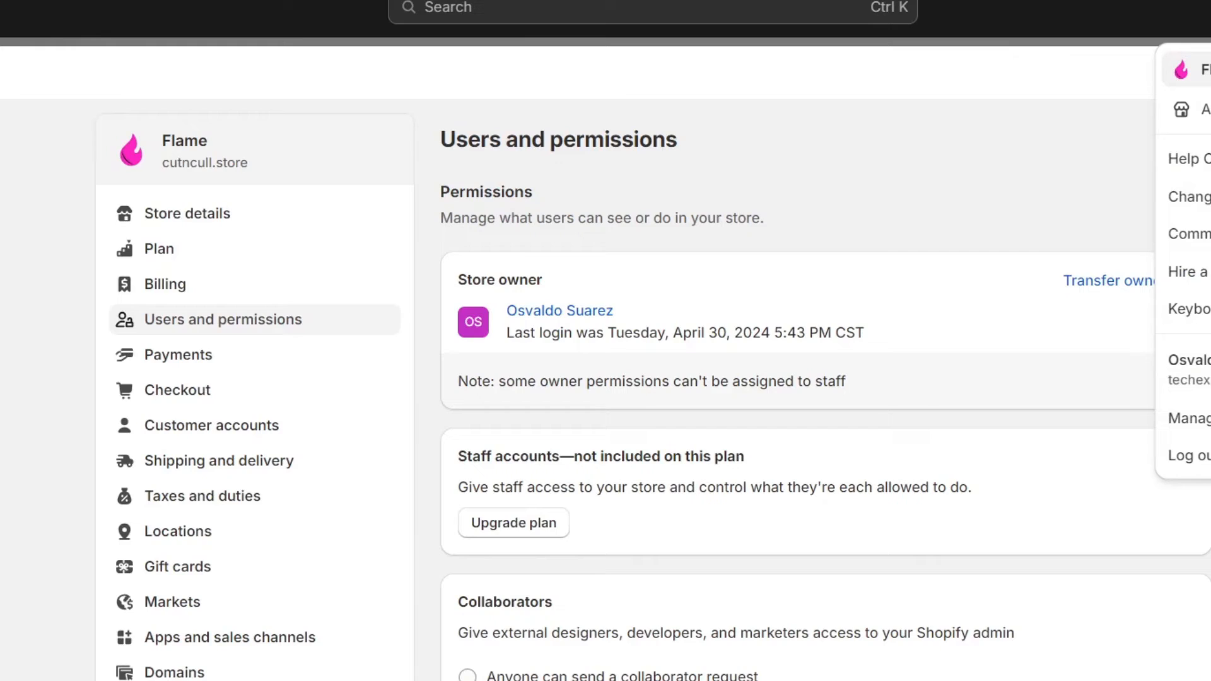
mouse_move(1190, 418)
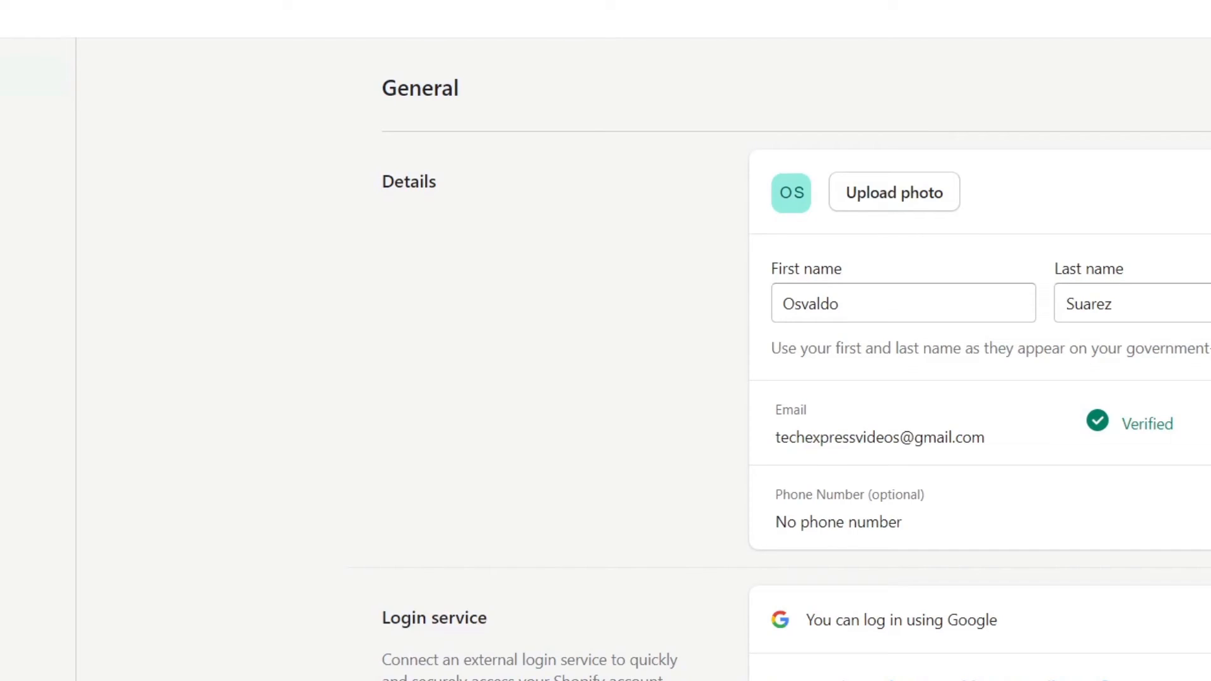
Go back to Users and permissions and log out of the current account
scroll("down", 3)
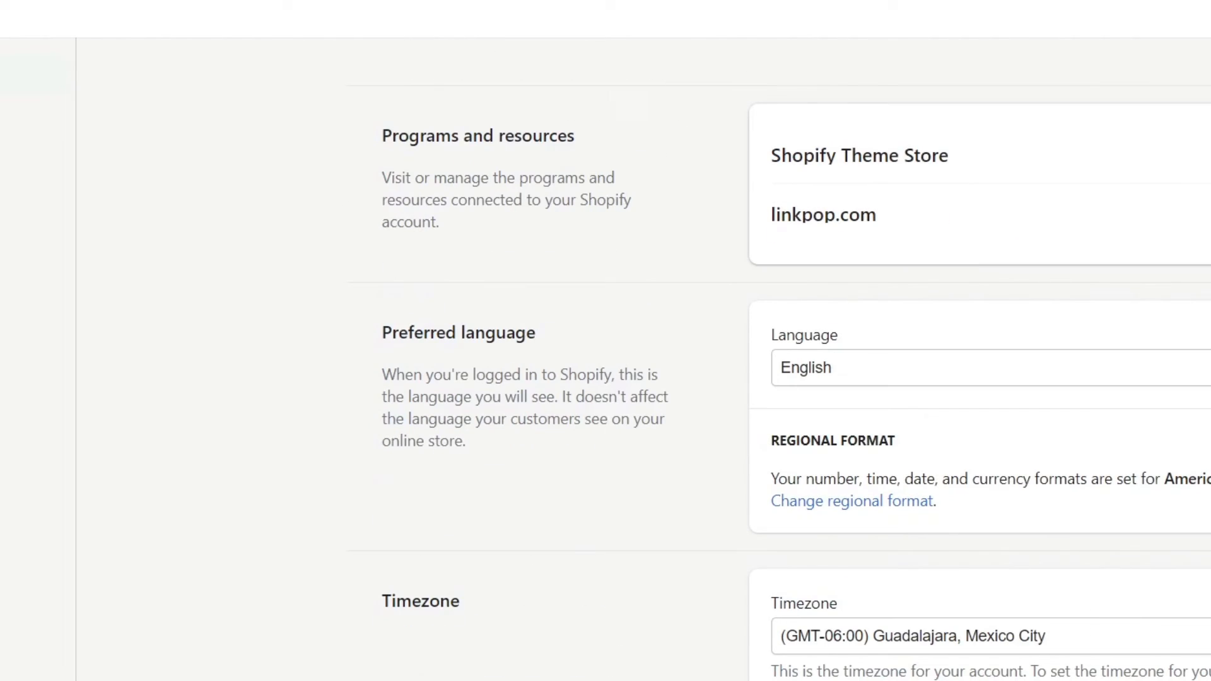
left_click(221, 320)
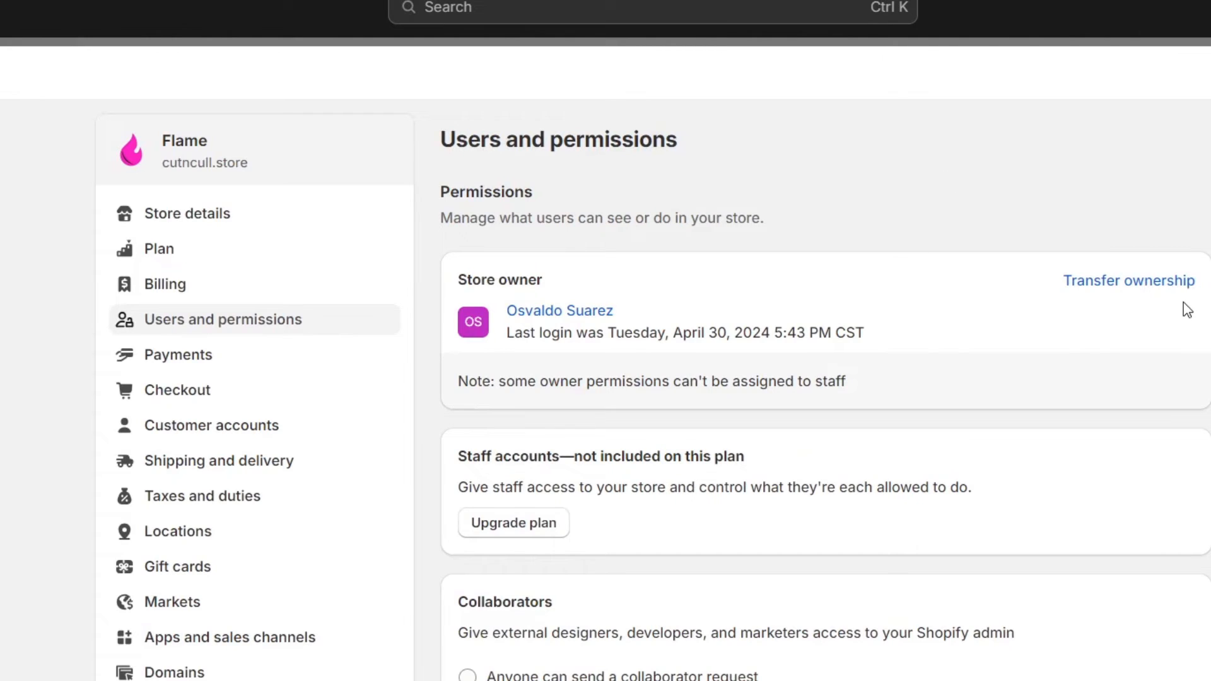
left_click(1127, 281)
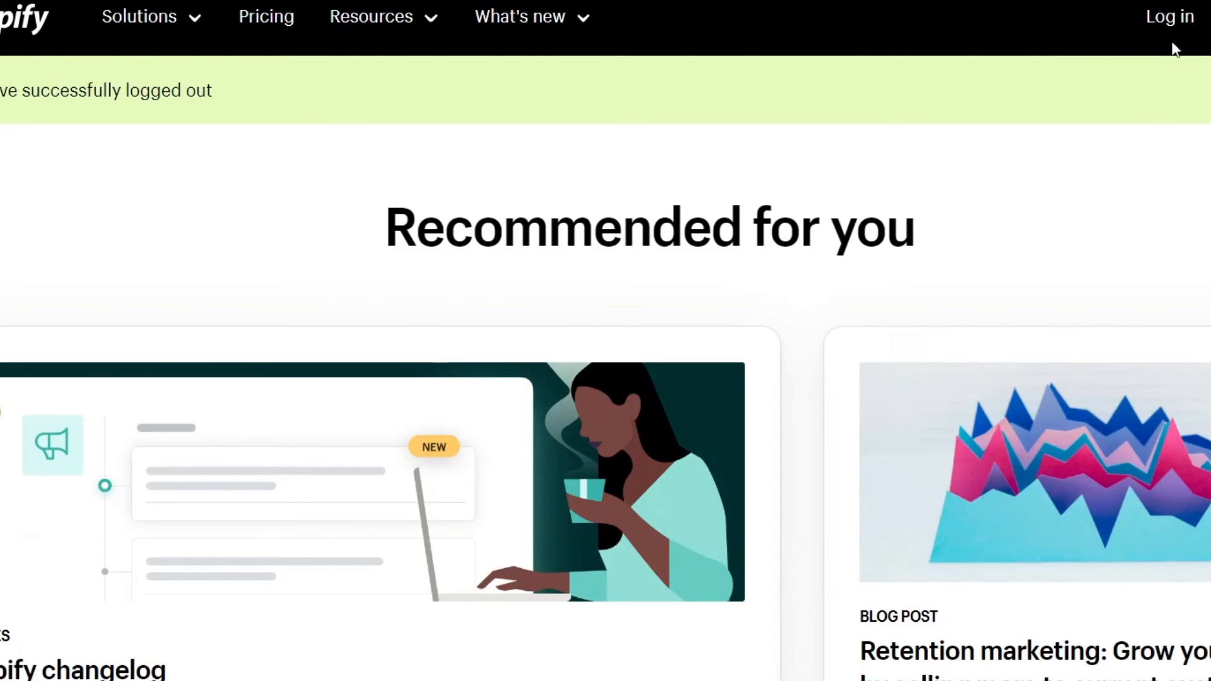
Go to the login page and sign in with the new owner's email
left_click(1169, 15)
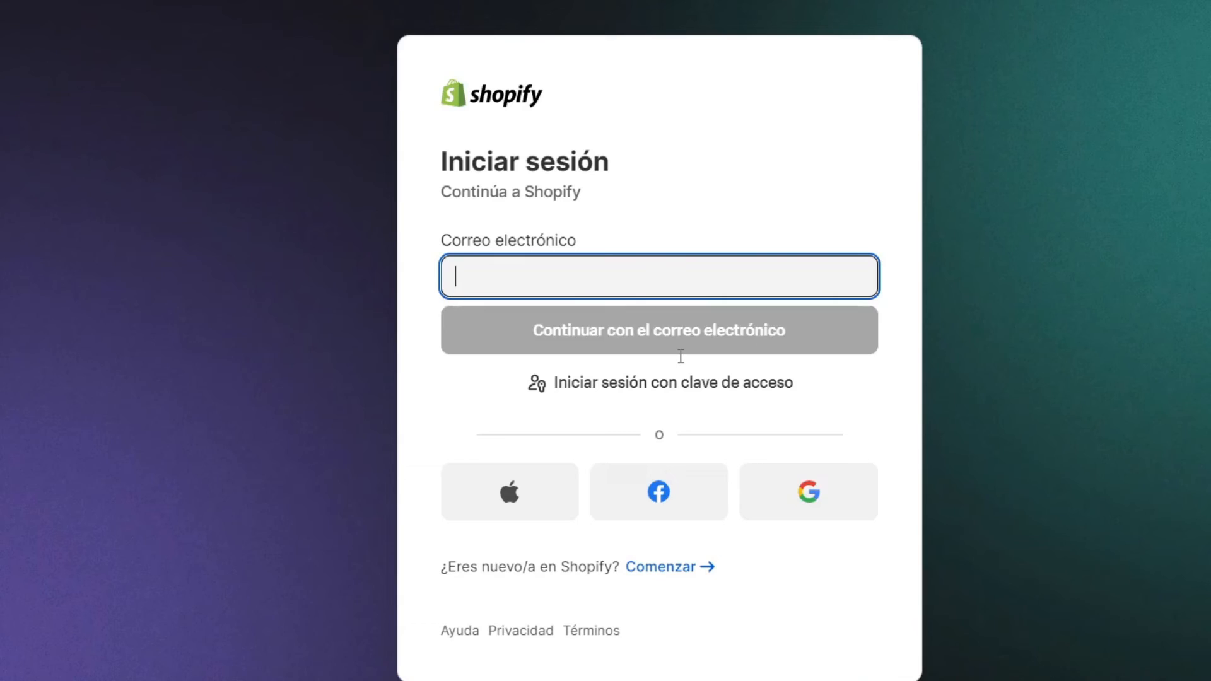
left_click(808, 492)
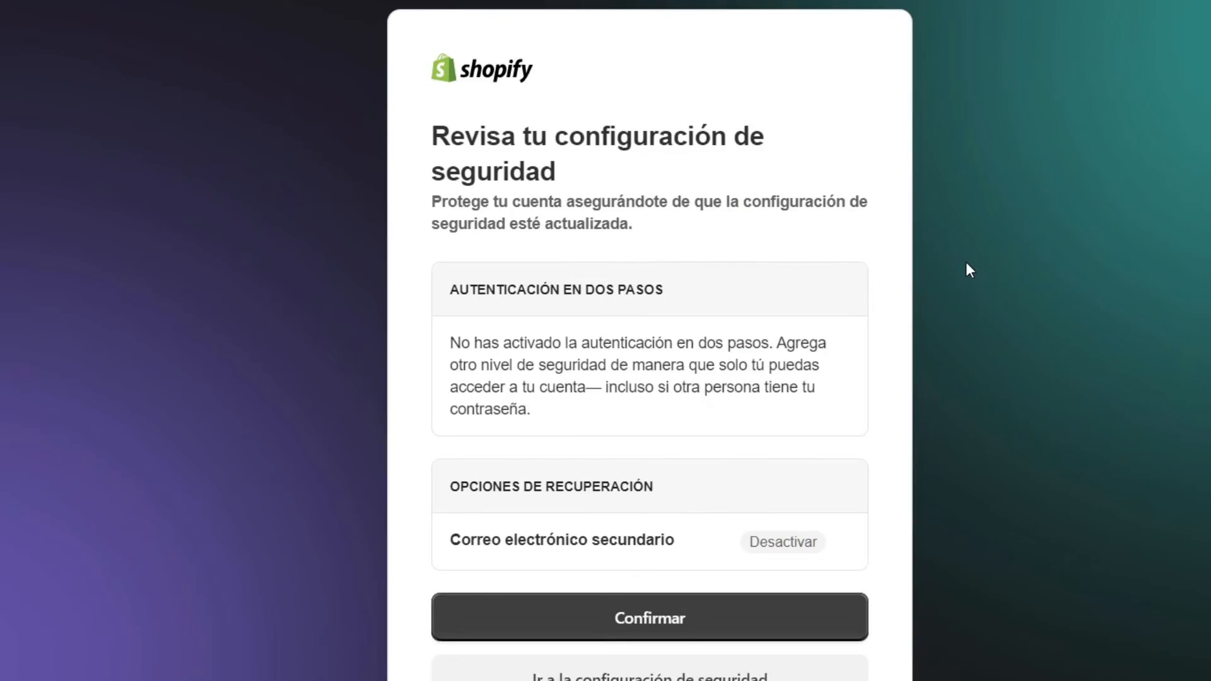
scroll("down", 3)
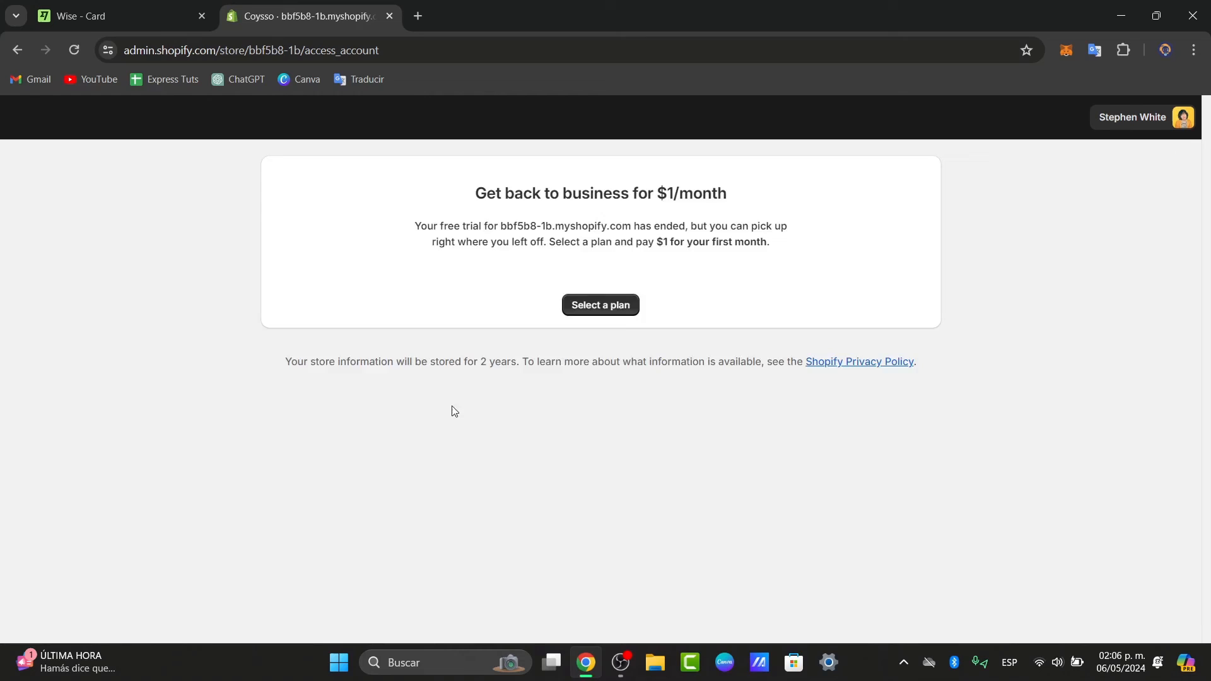
From All stores, check the Inactive and Active tabs and open MILK buy your snowboard
left_click(1132, 117)
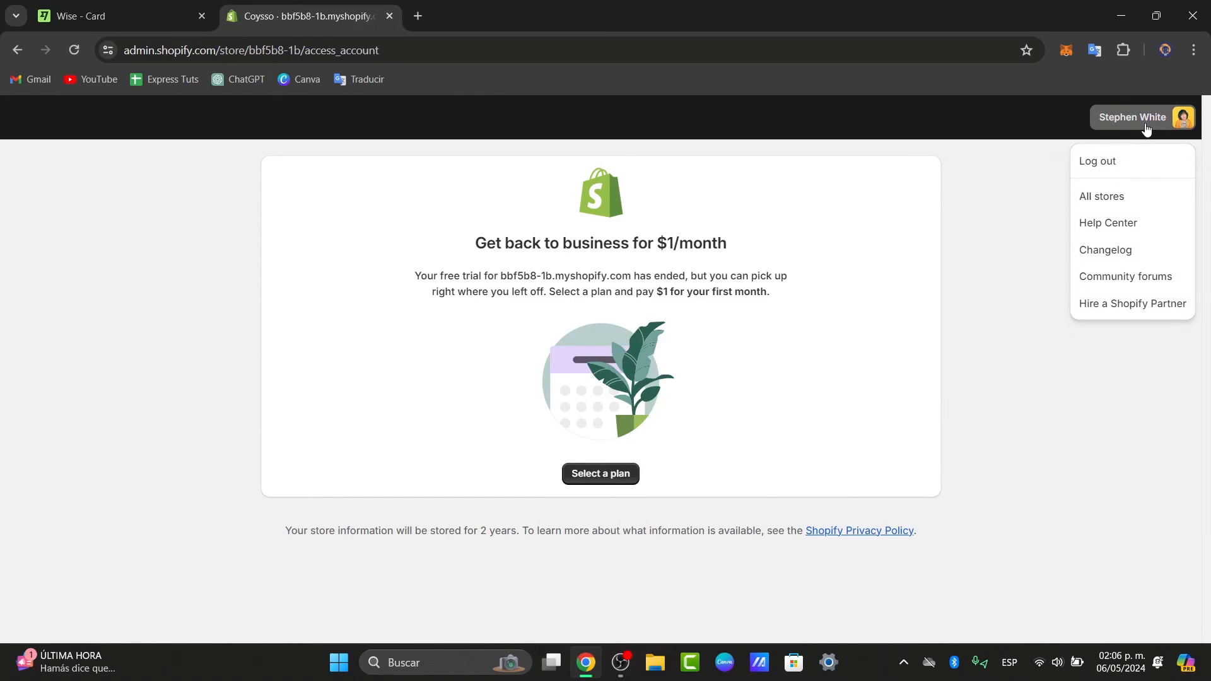
left_click(1102, 196)
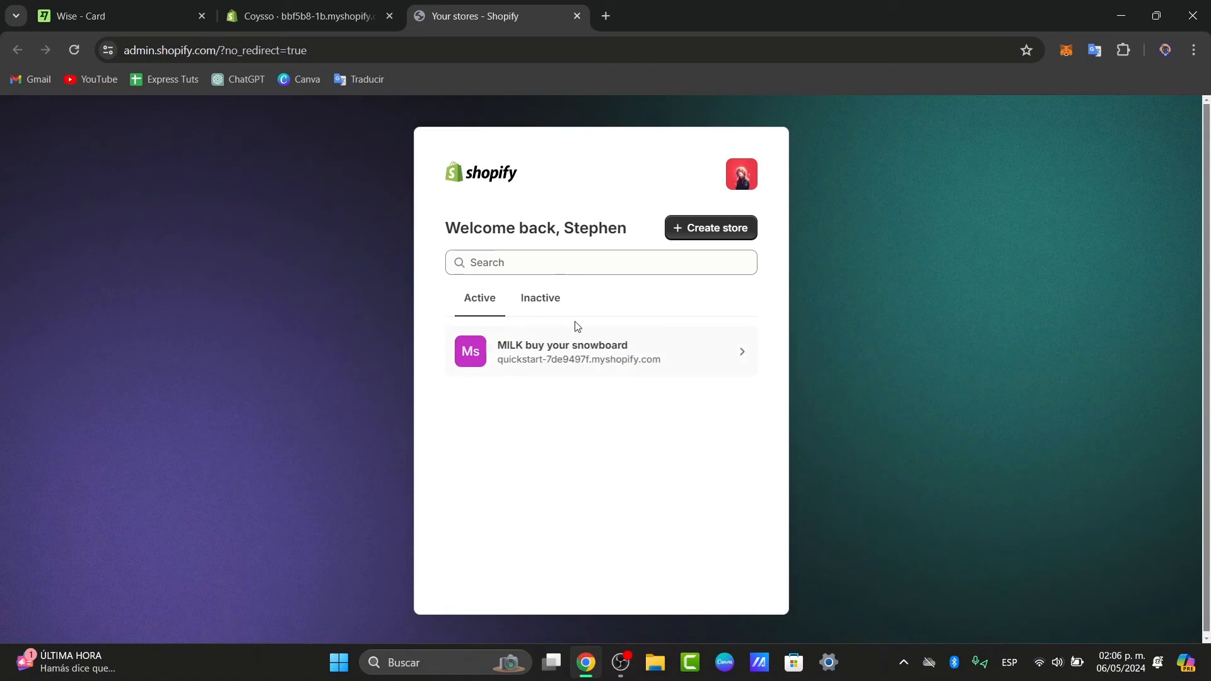
left_click(541, 299)
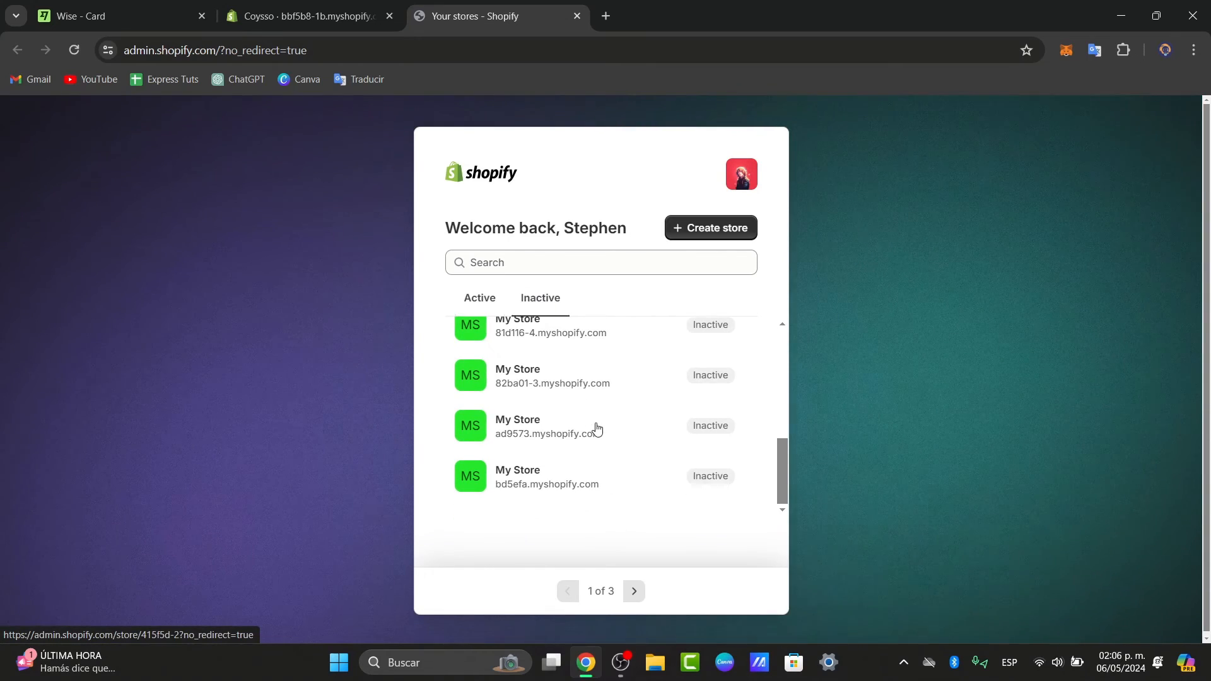
left_click(479, 300)
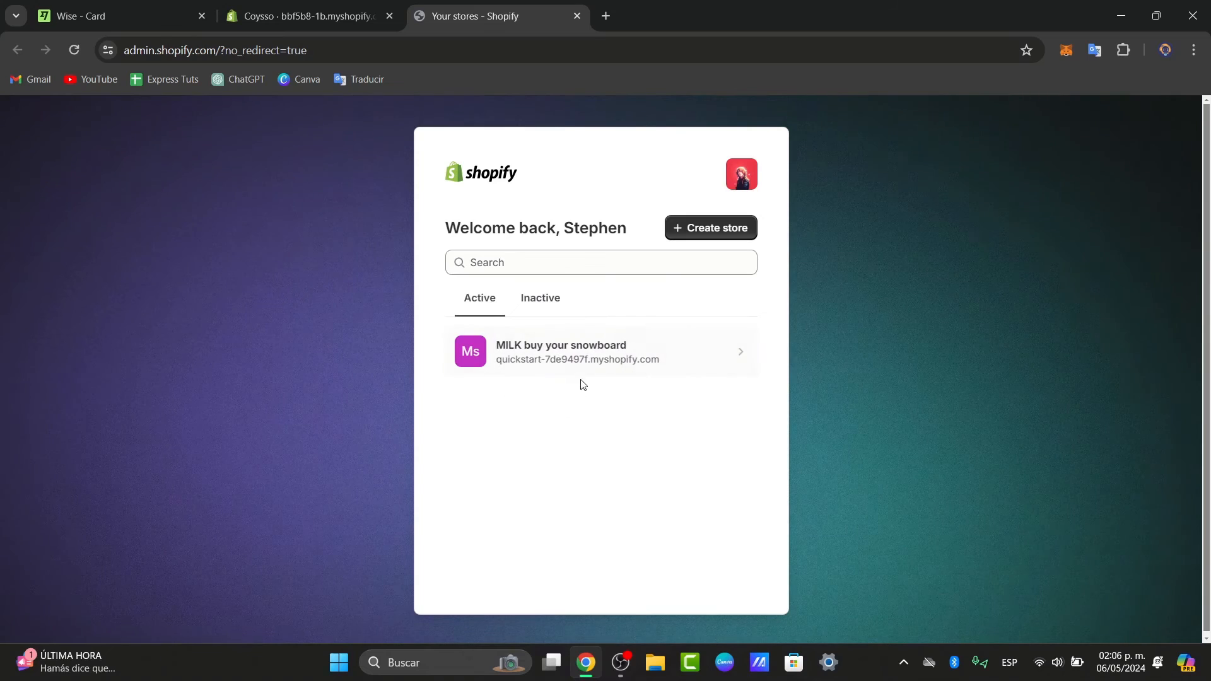
left_click(578, 351)
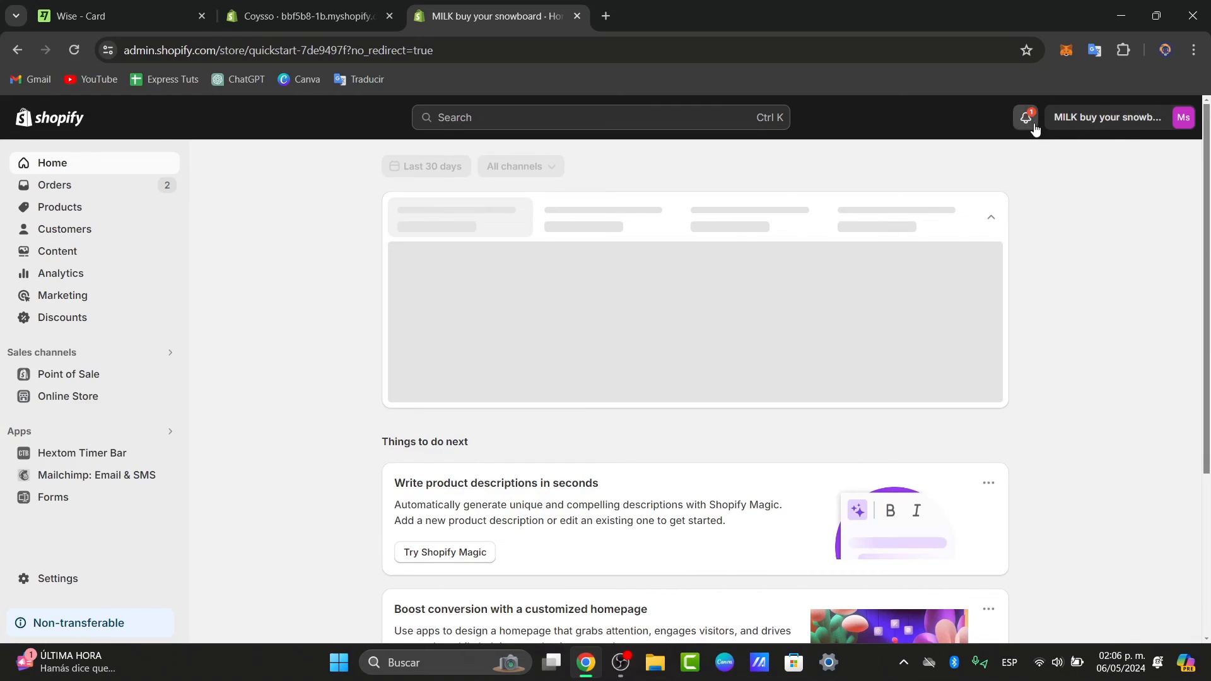
Check the MILK store's alerts, products and home dashboard, then open its Orders list
left_click(1026, 118)
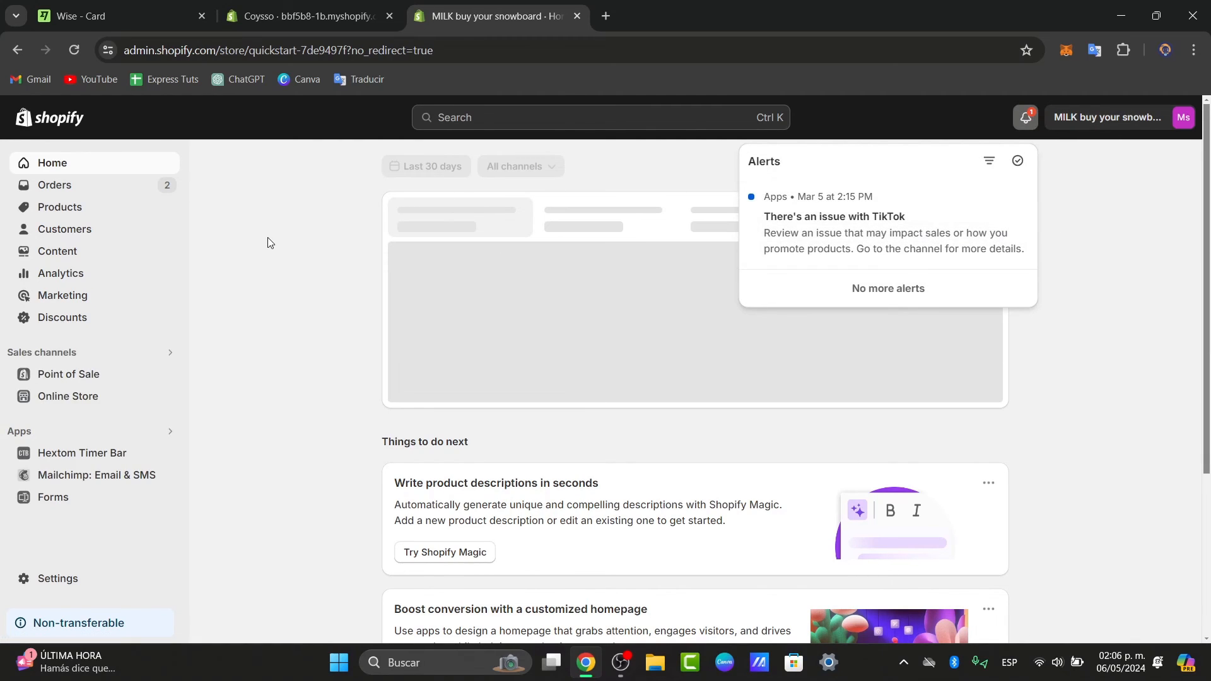
left_click(54, 185)
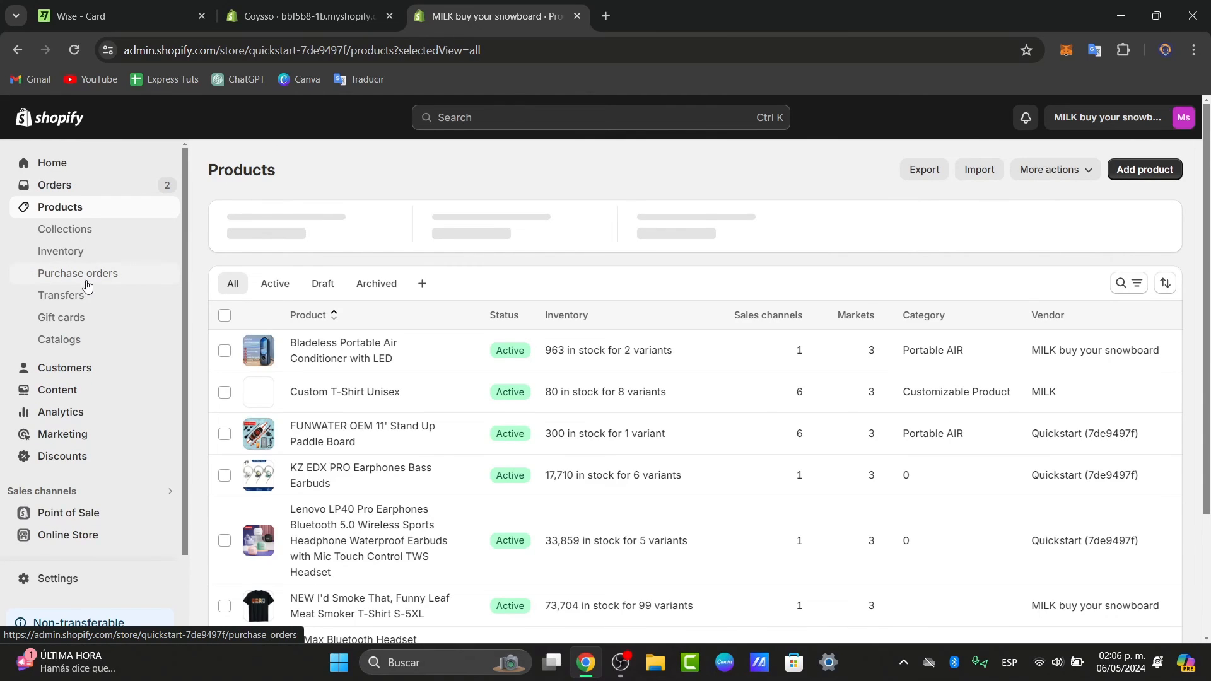
mouse_move(433, 388)
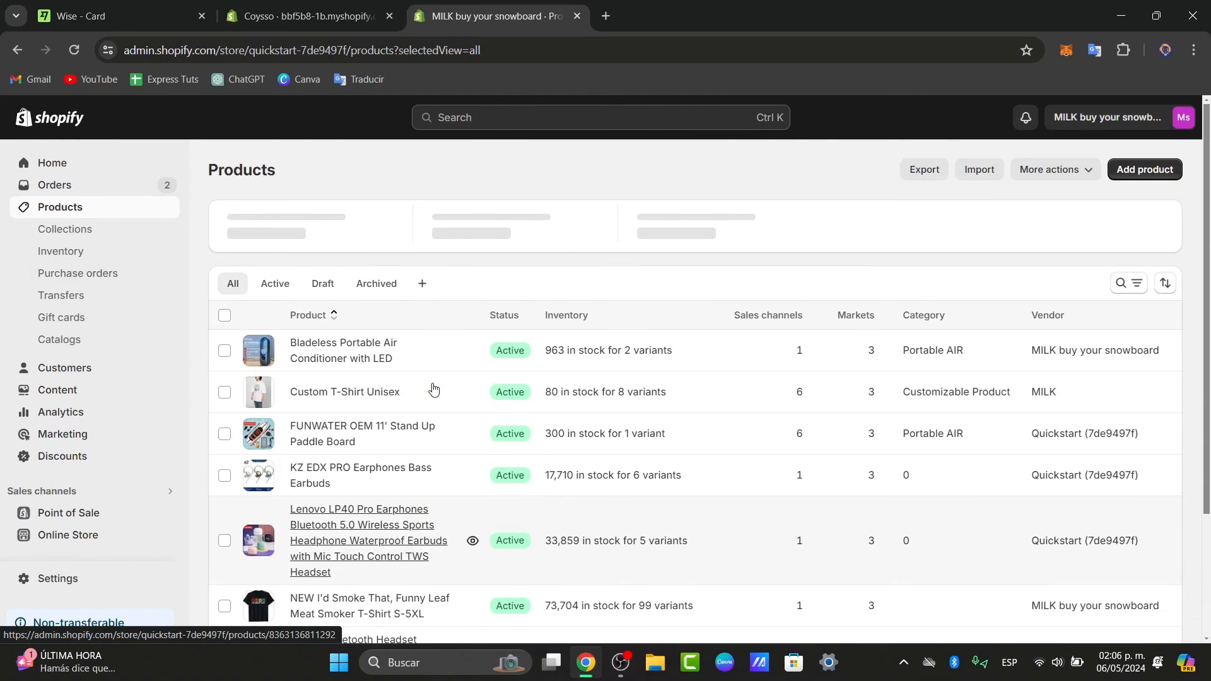
left_click(51, 162)
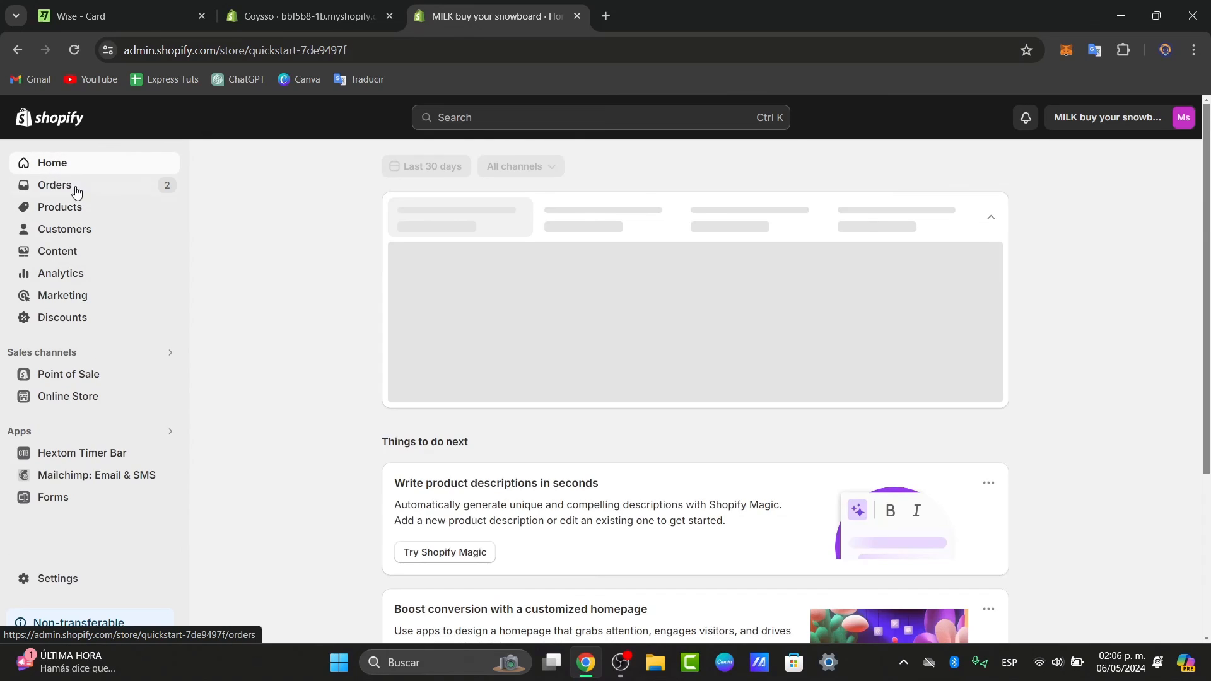
left_click(54, 185)
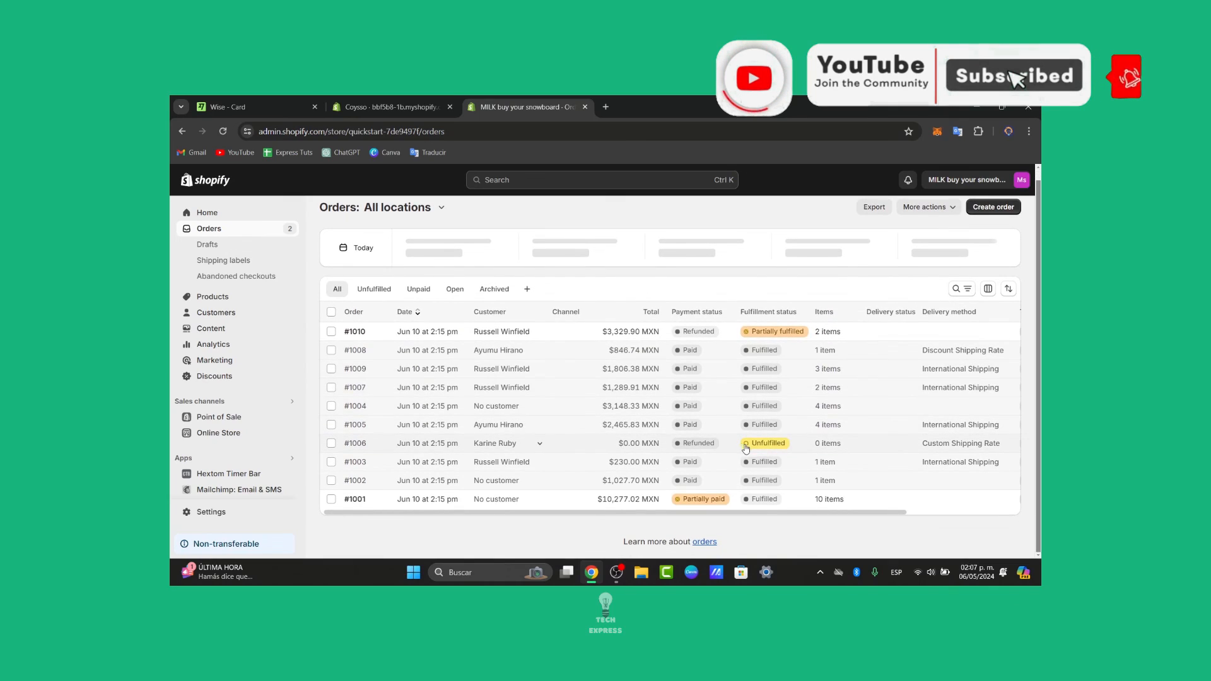
mouse_move(518, 501)
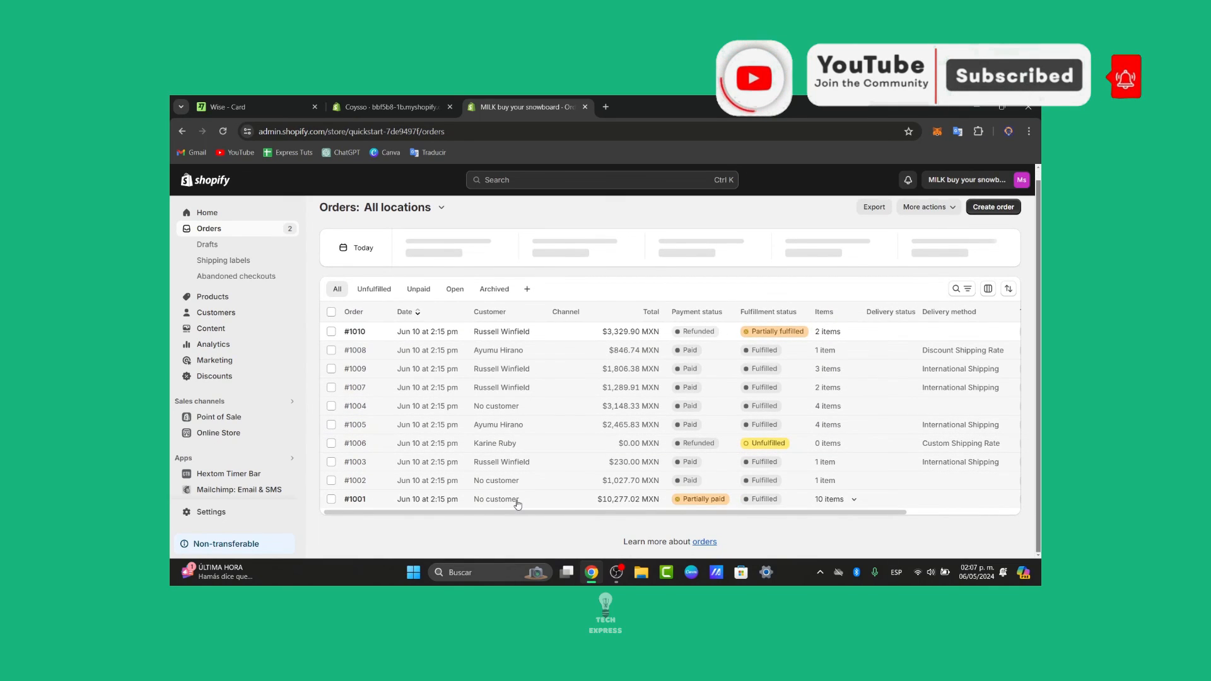